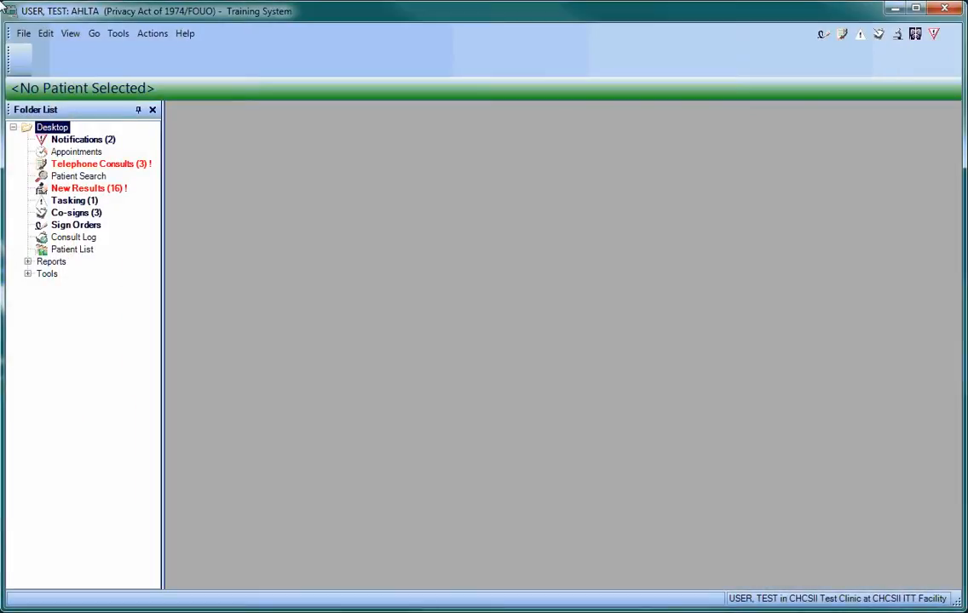
Show today's emergency clinic appointment list with its checked-in patients
click(77, 151)
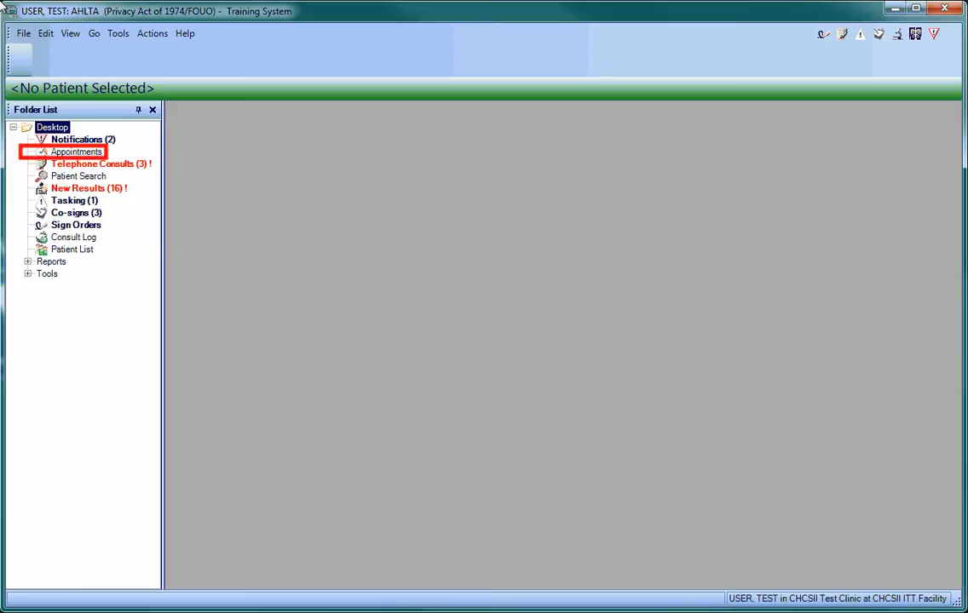
click(76, 150)
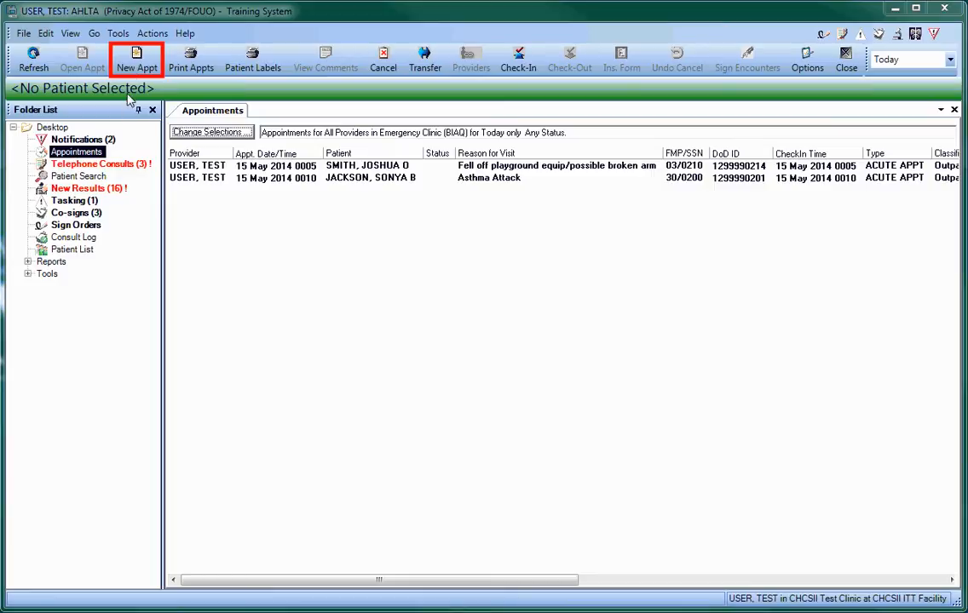
Search patients by last name from New Appt and confirm the walk-in patient from the results
click(143, 55)
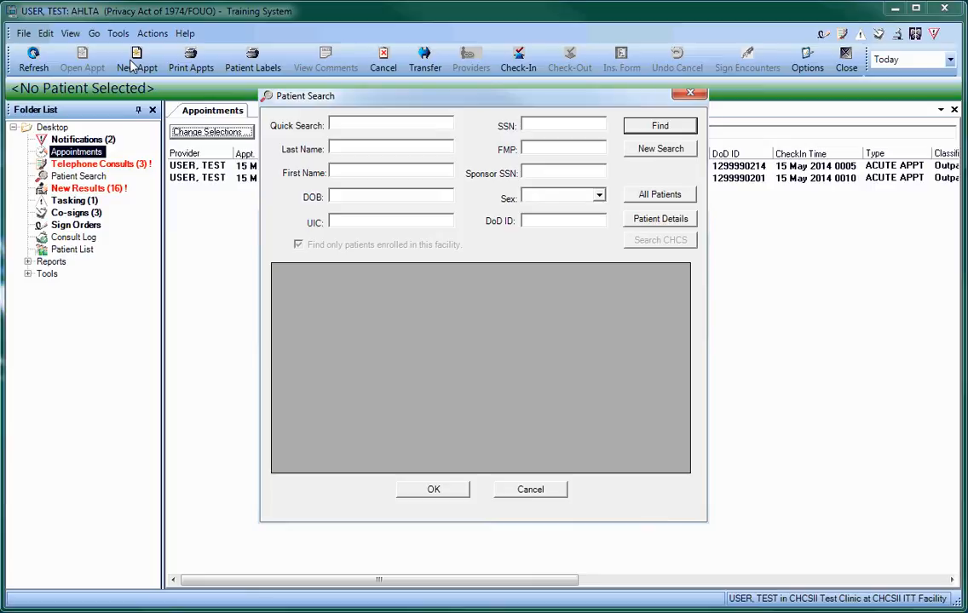
click(392, 148)
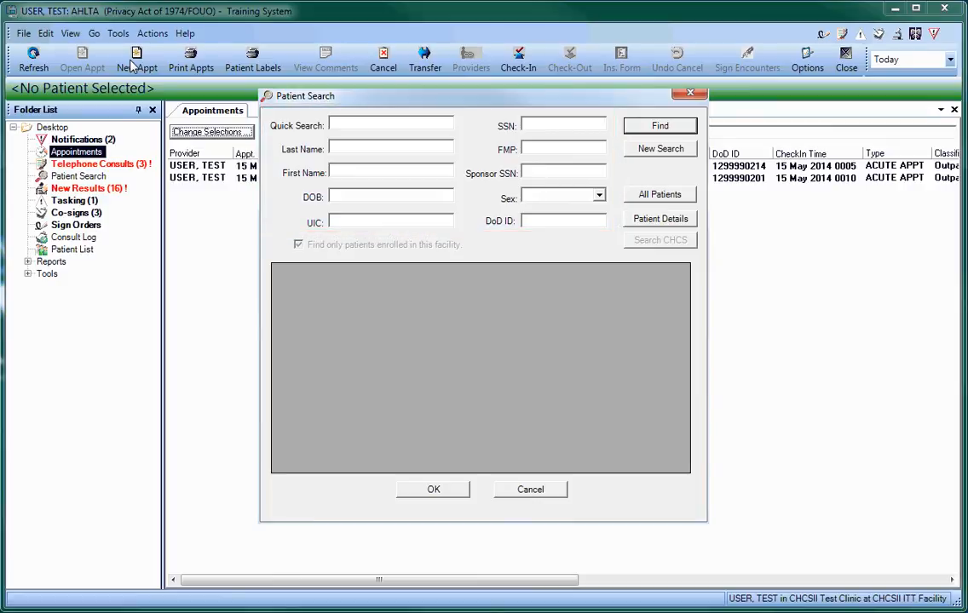
mouse_move(161, 68)
text(Alexander)
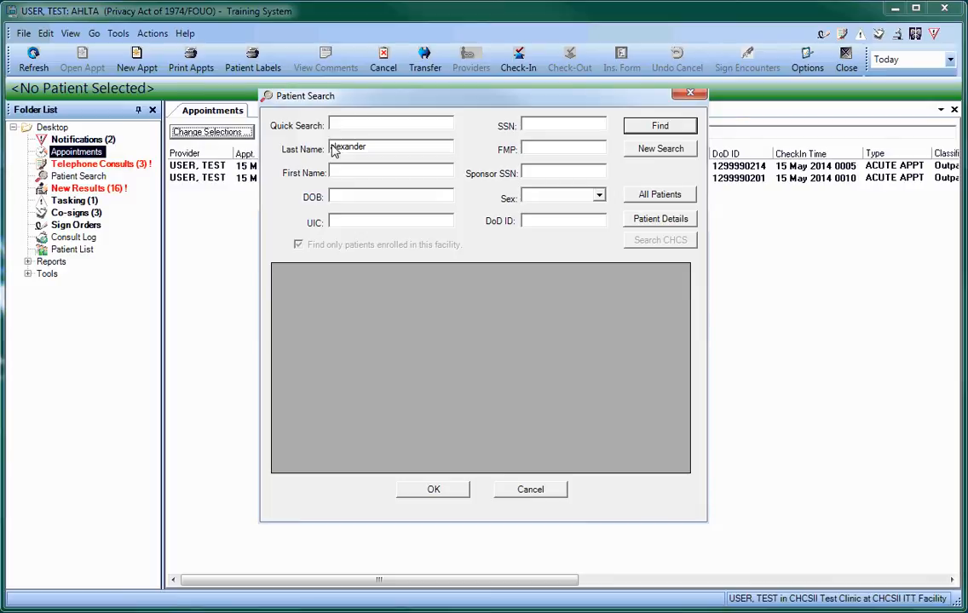
click(660, 126)
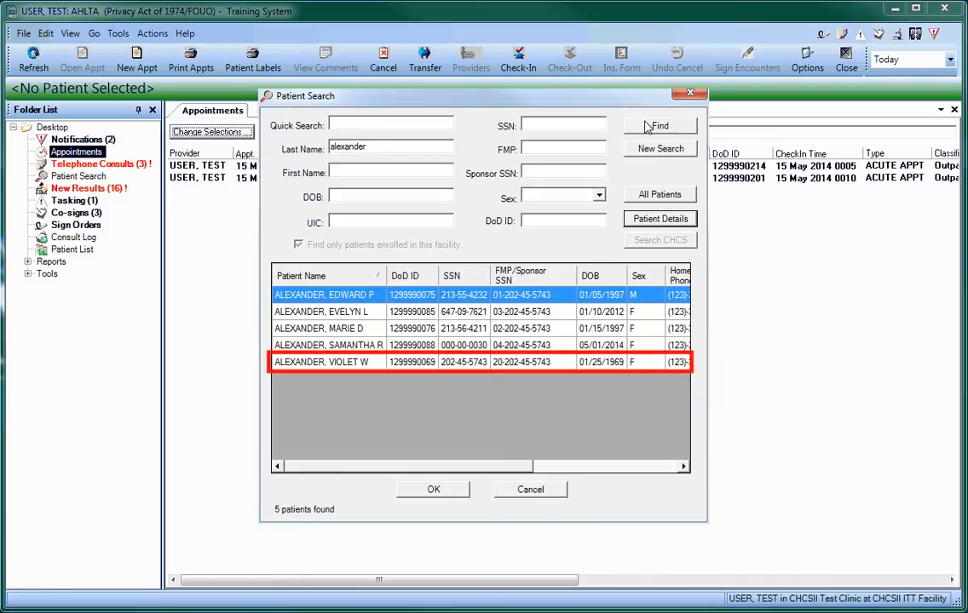
click(344, 362)
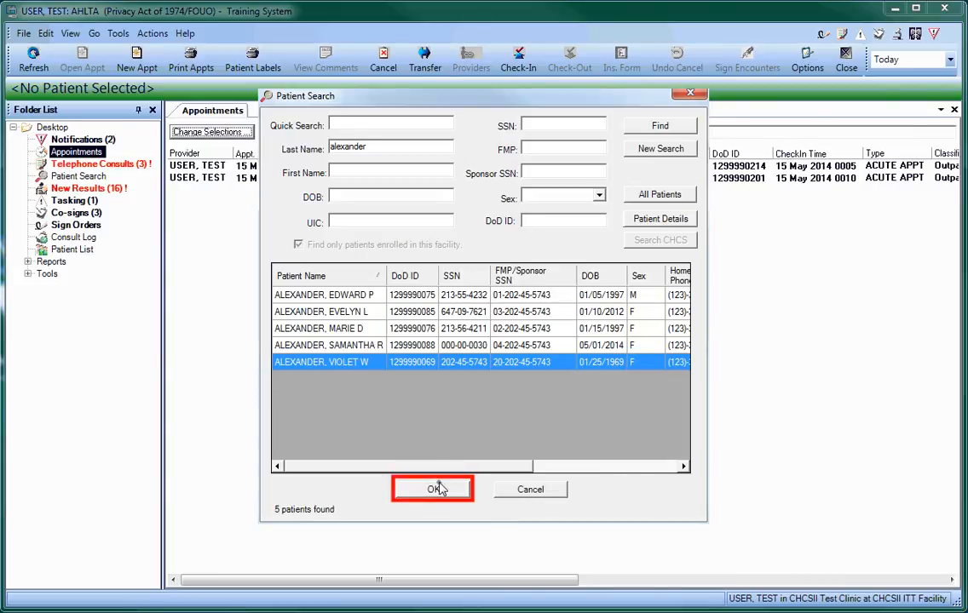
click(433, 490)
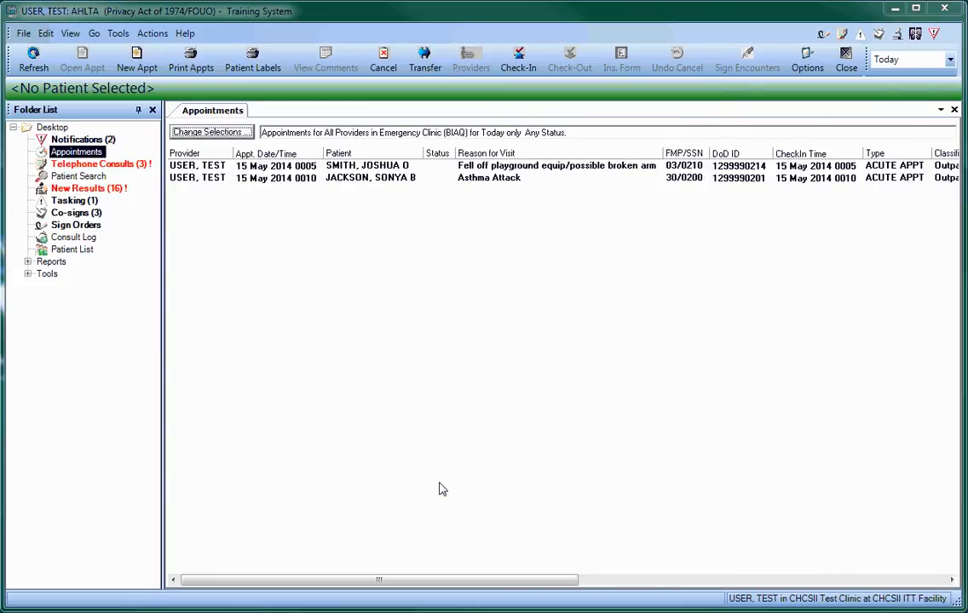
mouse_move(139, 60)
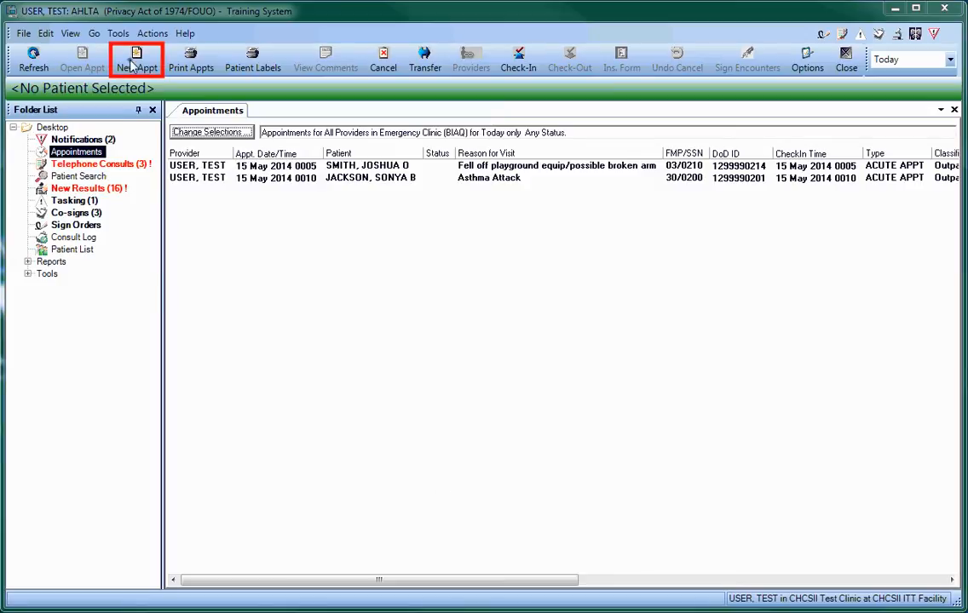
Save an ACUTE walk-in appointment with reason 'shortness of breath', leaving her checked in
click(136, 62)
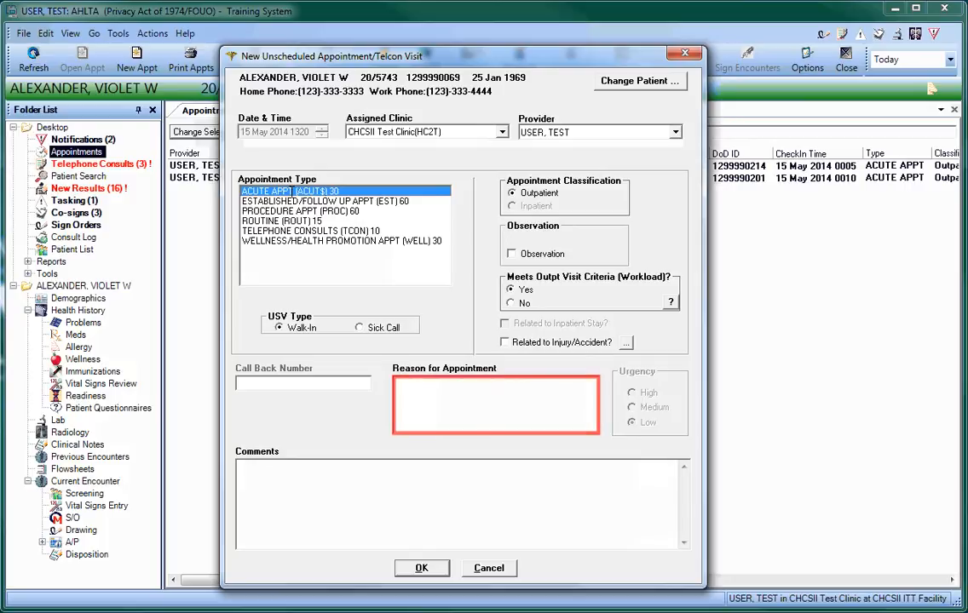
text(shortness of breath)
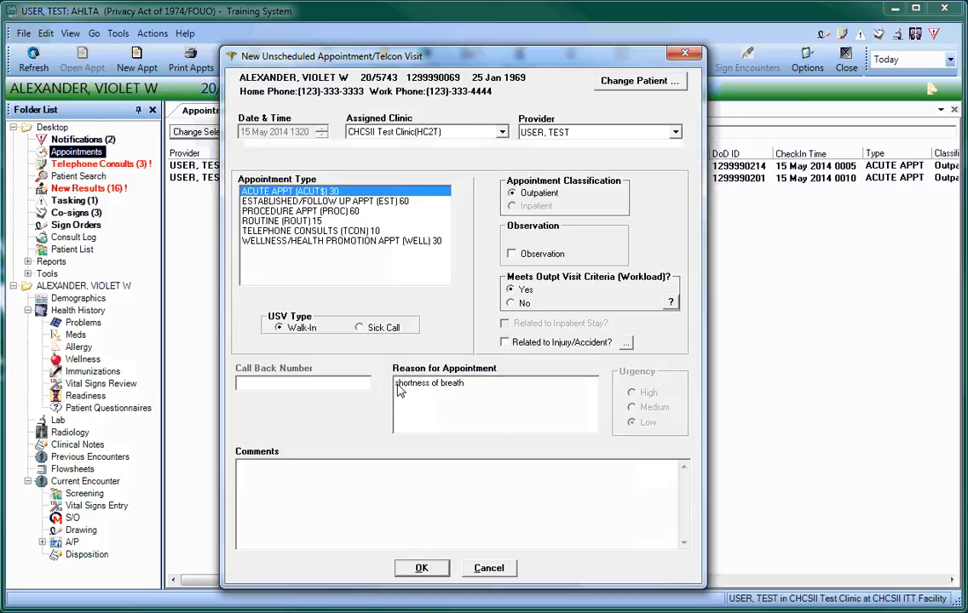
click(423, 570)
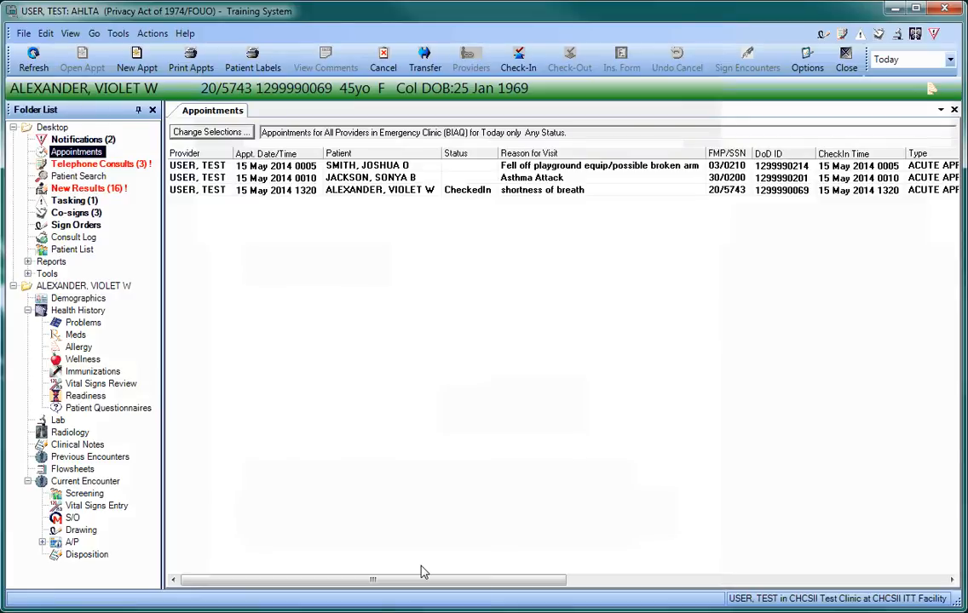
Select the checked-in patient and view her Demographics record
click(378, 189)
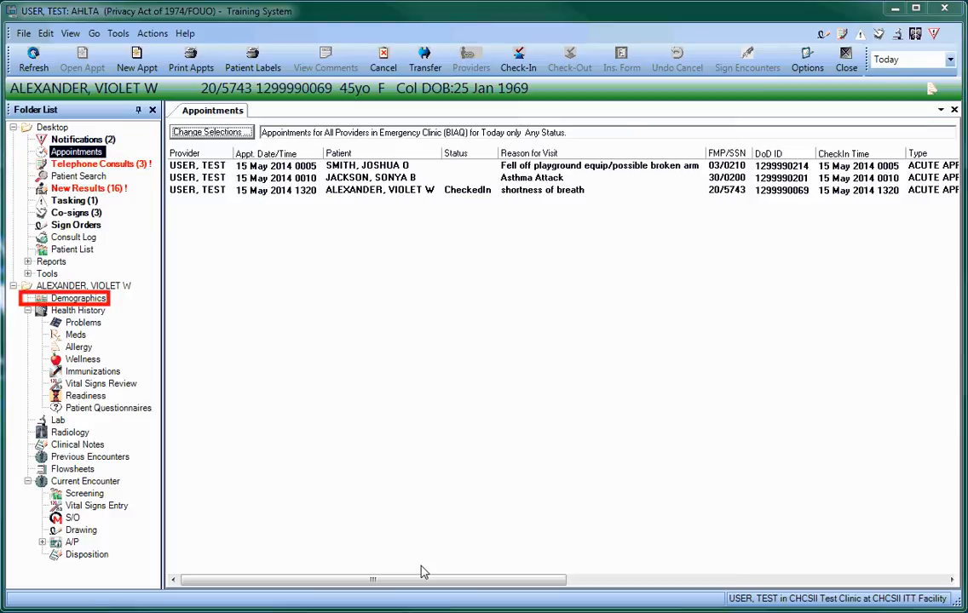
mouse_move(97, 347)
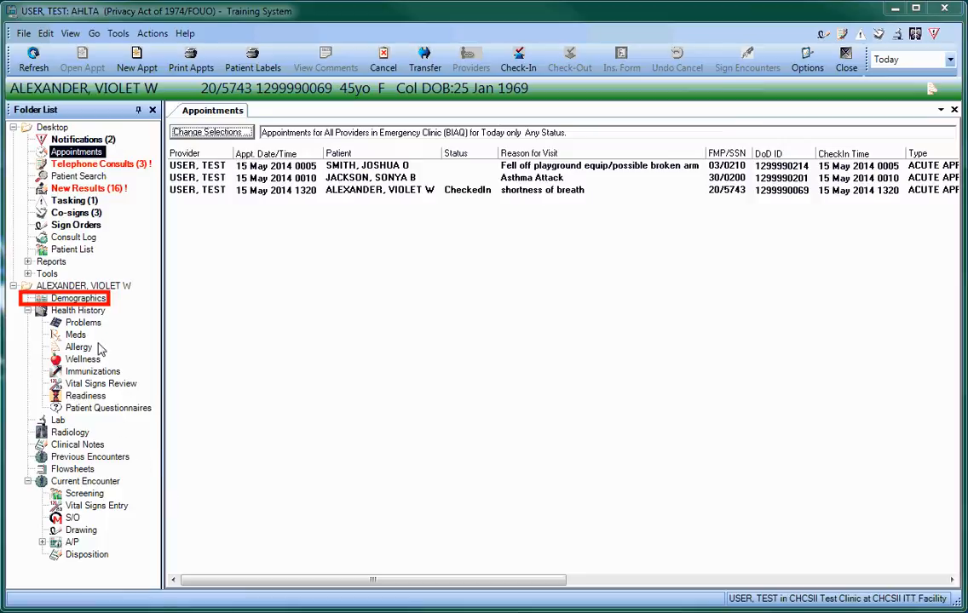
click(79, 299)
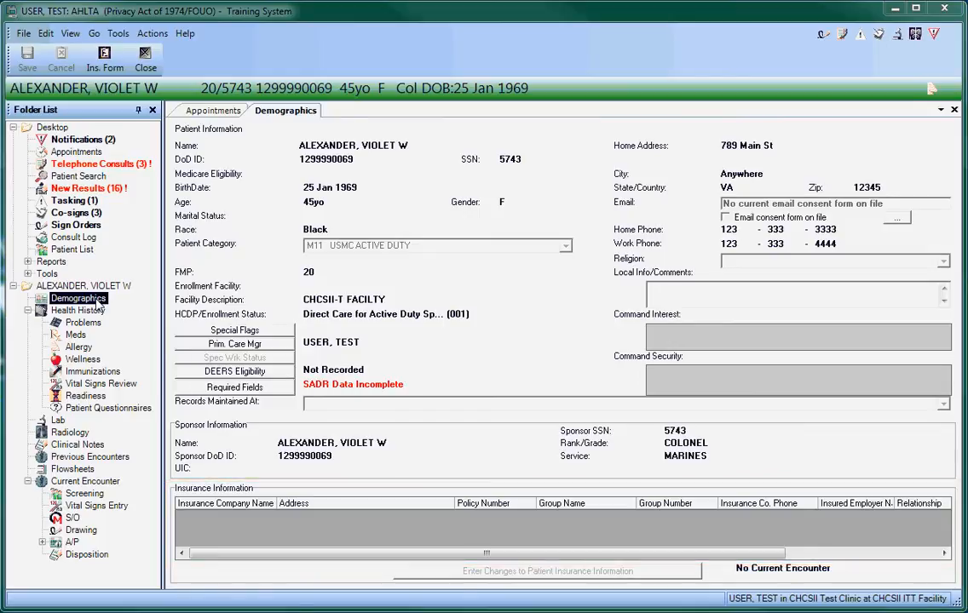
Check DEERS Eligibility, which shows Not Recorded, and dismiss the dialog
click(235, 371)
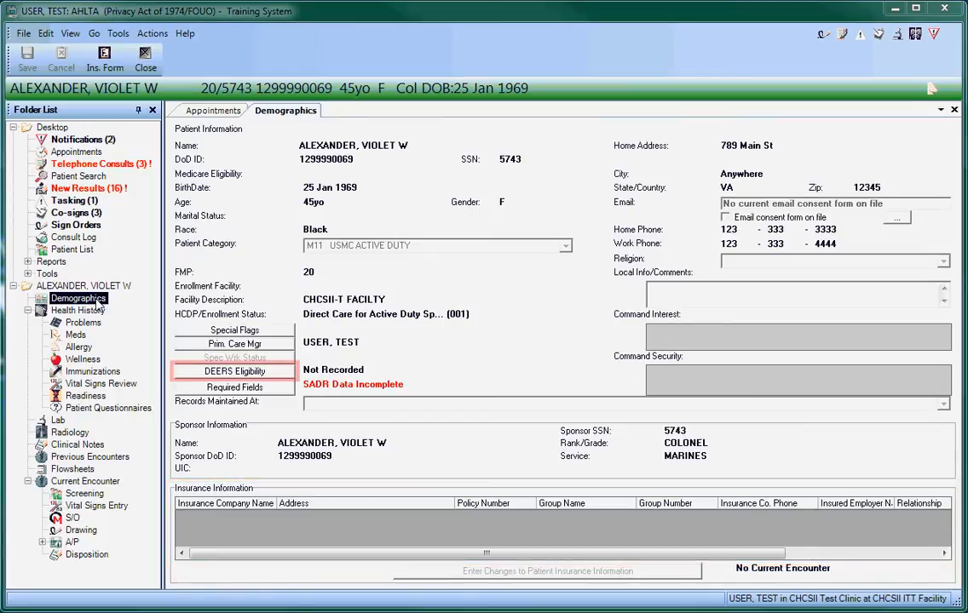
click(235, 372)
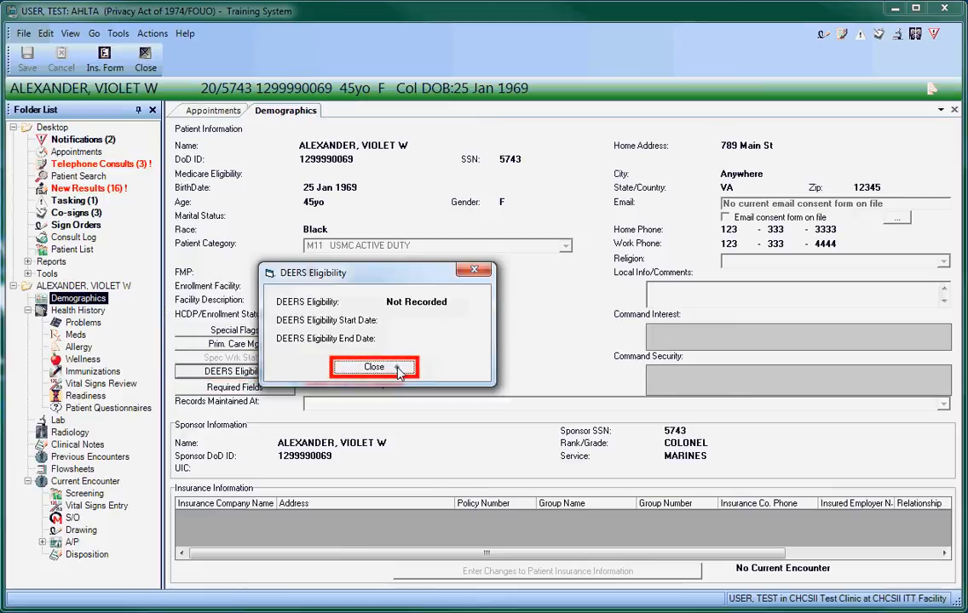
click(373, 366)
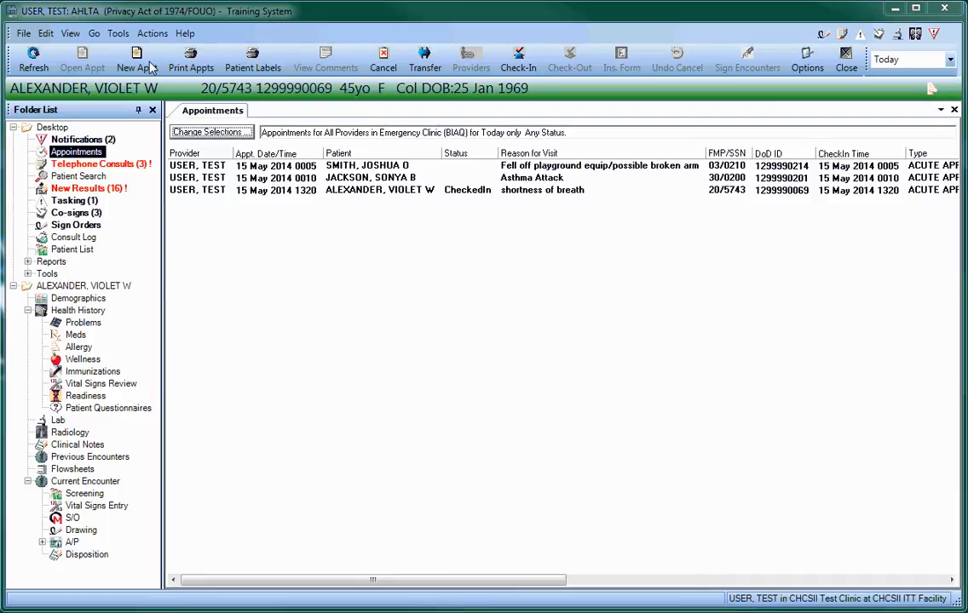
Open the current encounter for the patient's shortness-of-breath walk-in visit
click(378, 189)
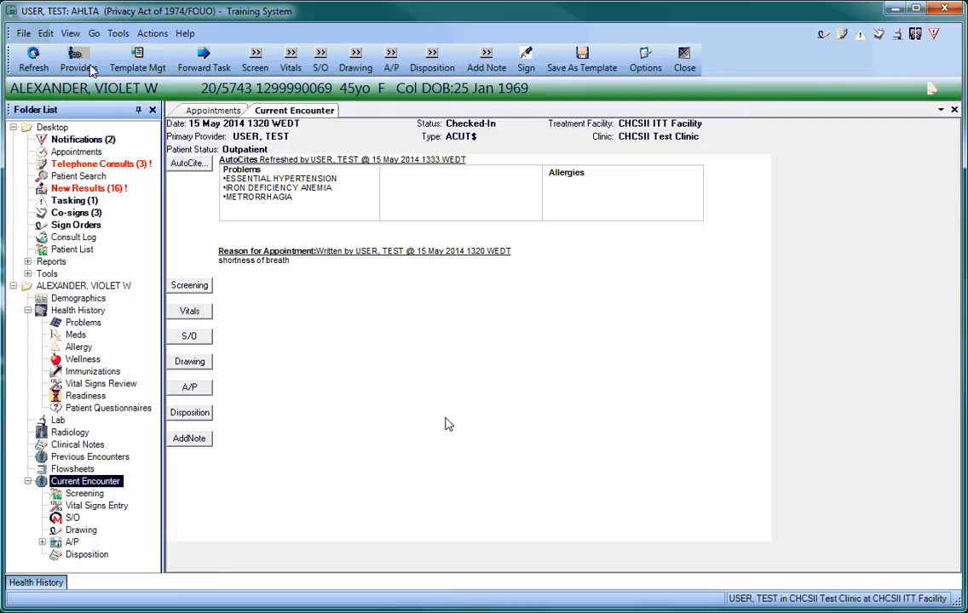
Open the Screening form listing the patient's problems as candidate visit reasons
click(189, 285)
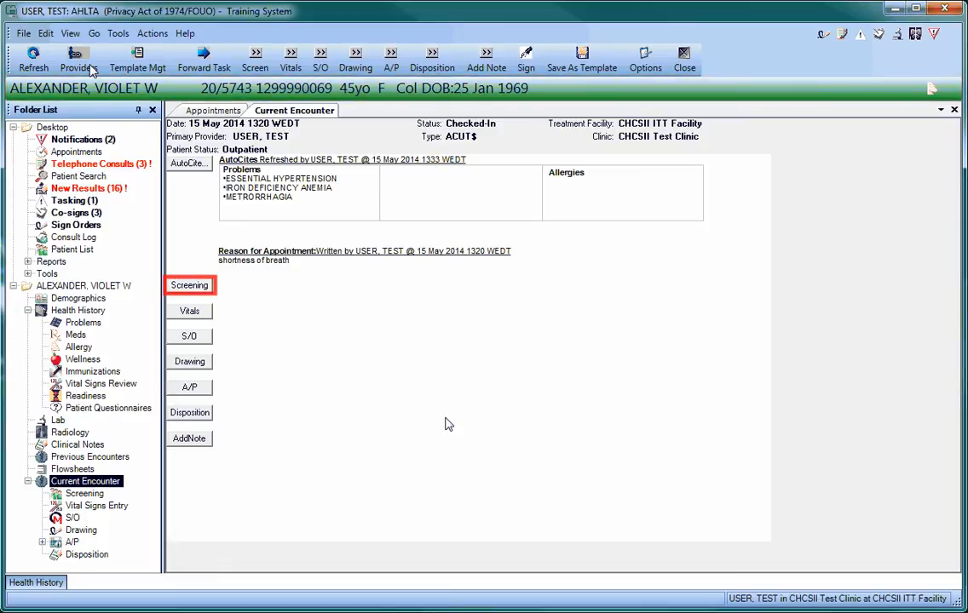
click(189, 285)
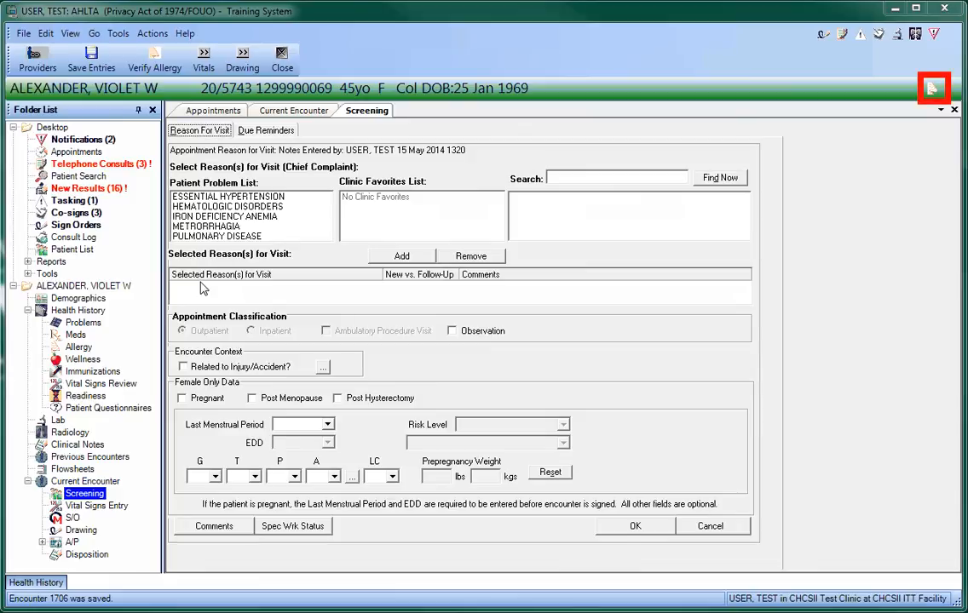
mouse_move(900, 169)
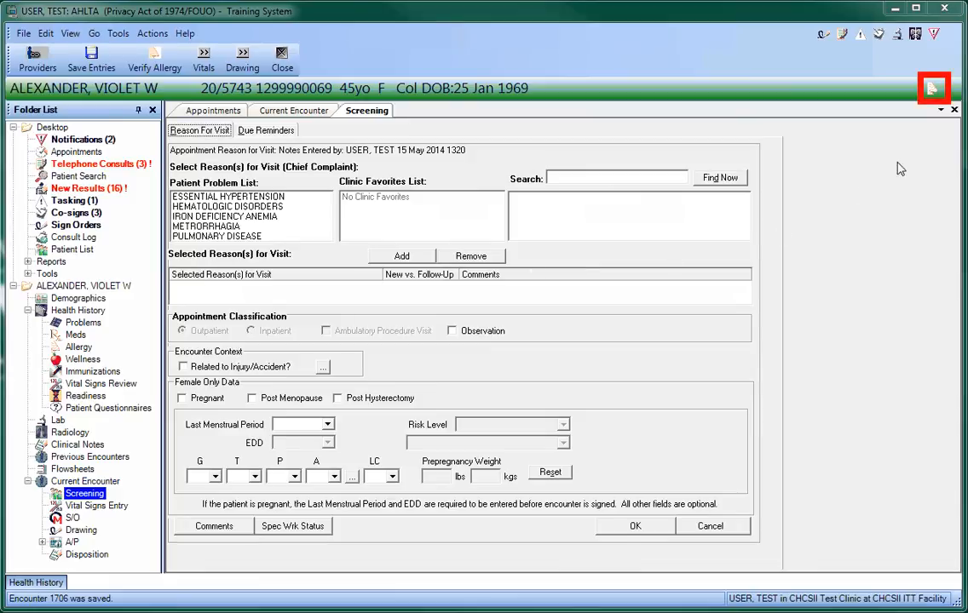
Verify the unverified ASPIRIN allergy so both allergies show verified this encounter
click(78, 348)
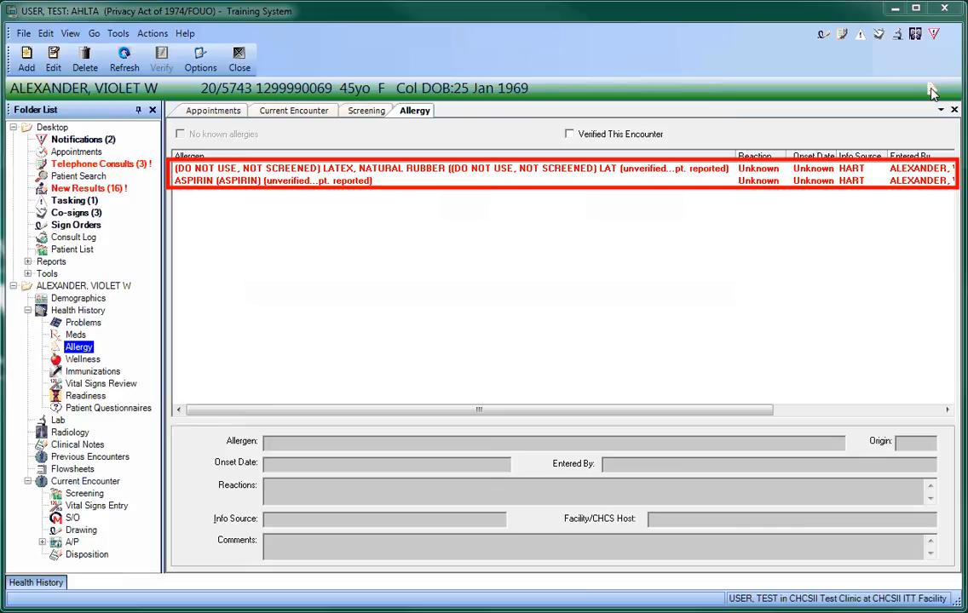
mouse_move(861, 95)
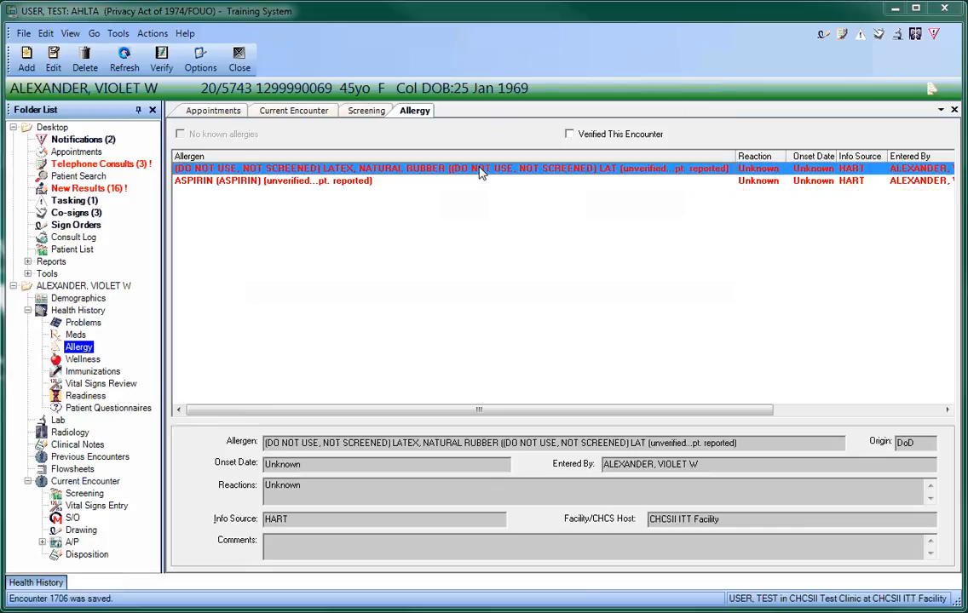
click(160, 59)
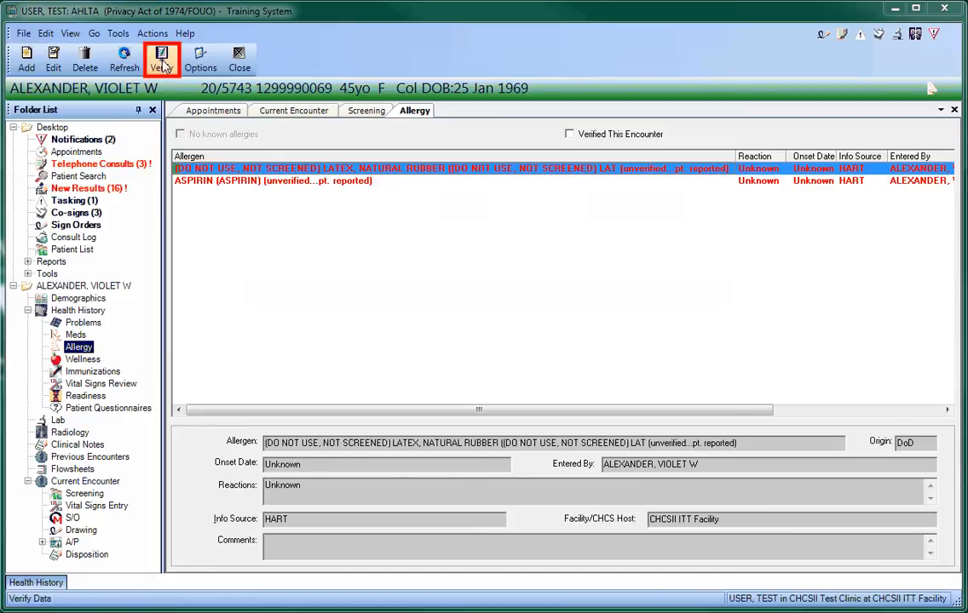
click(164, 61)
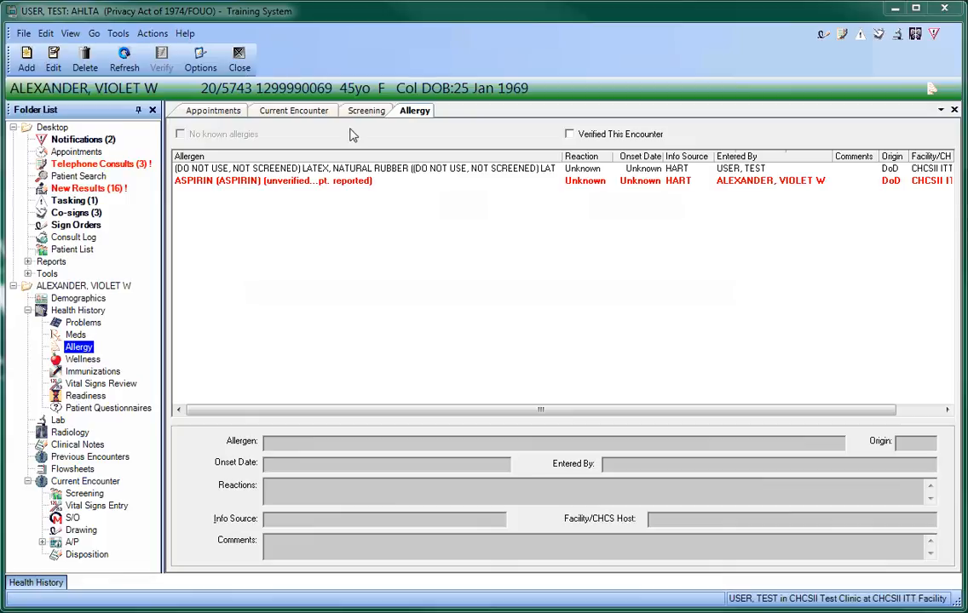
click(273, 181)
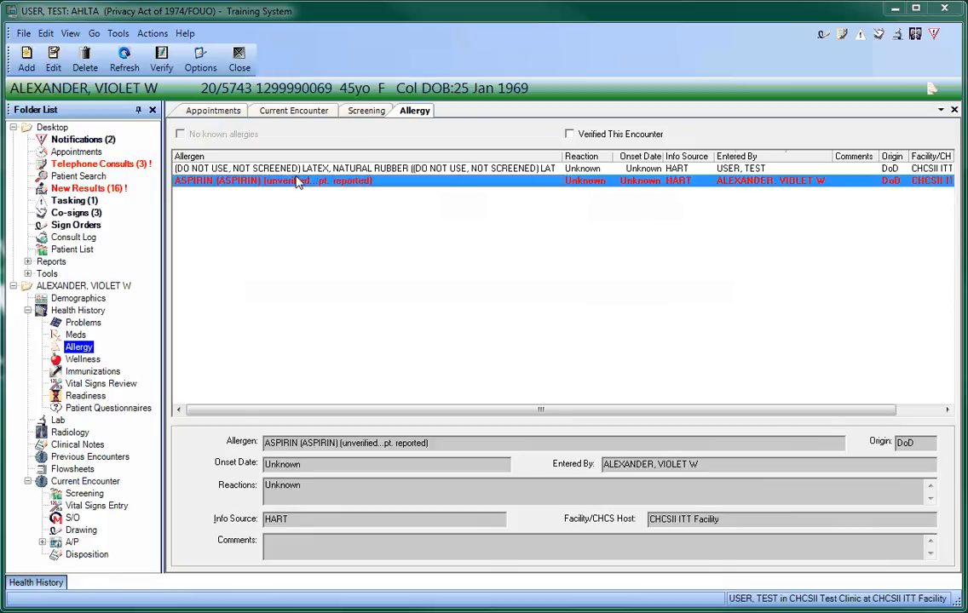
click(159, 60)
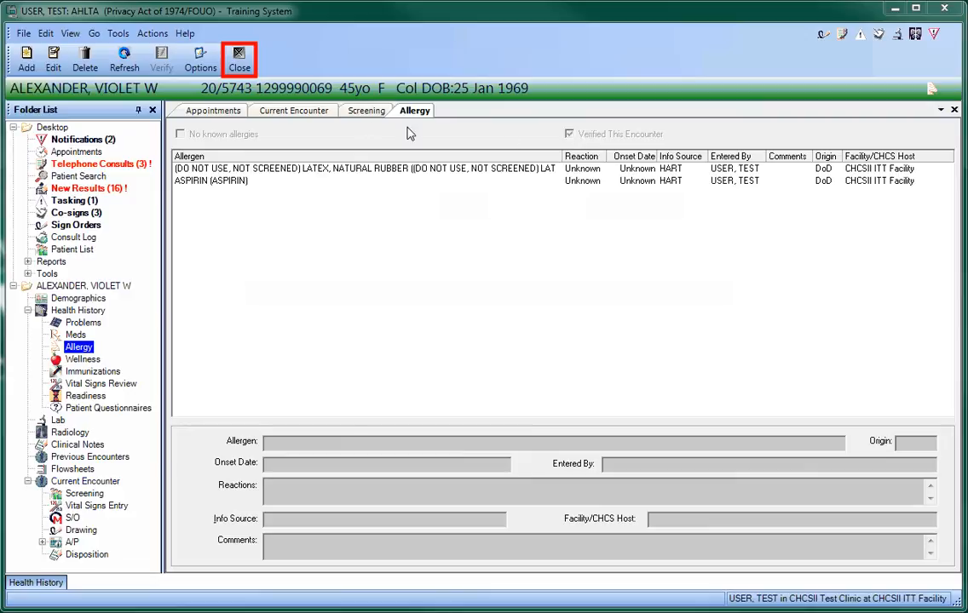
Set Last Menstrual Period to 4/28/2014 and save the screening details
click(364, 109)
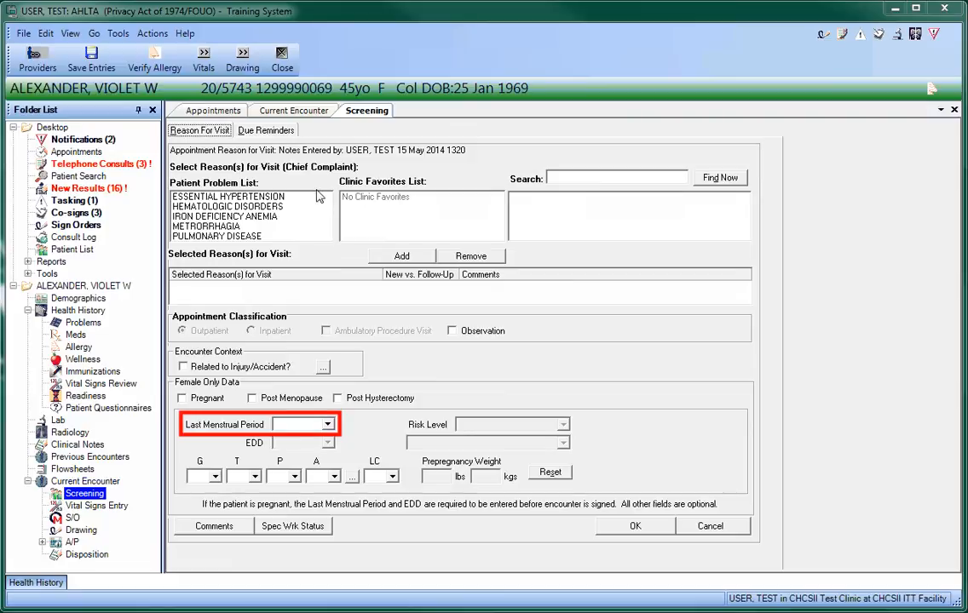
click(328, 424)
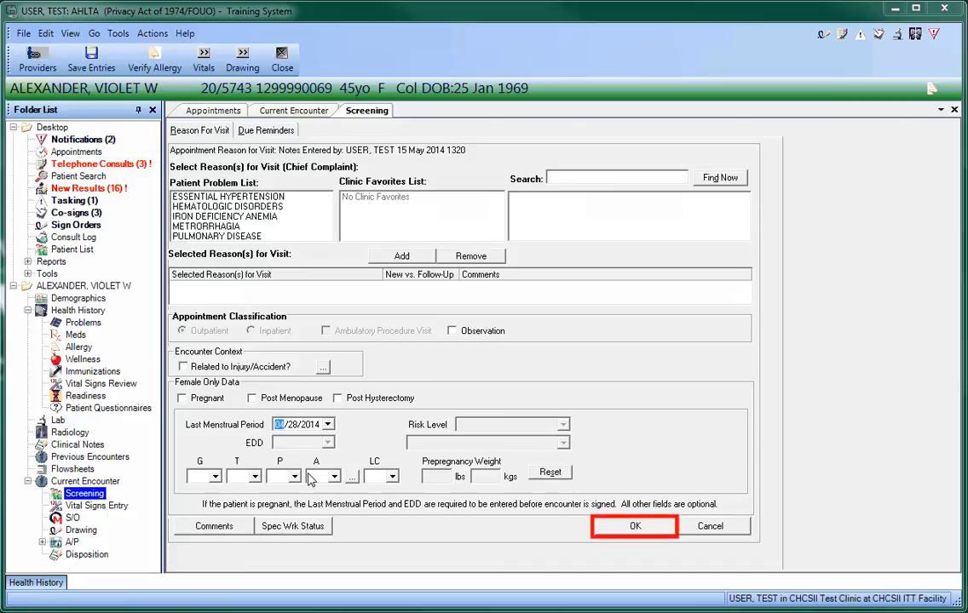
click(639, 527)
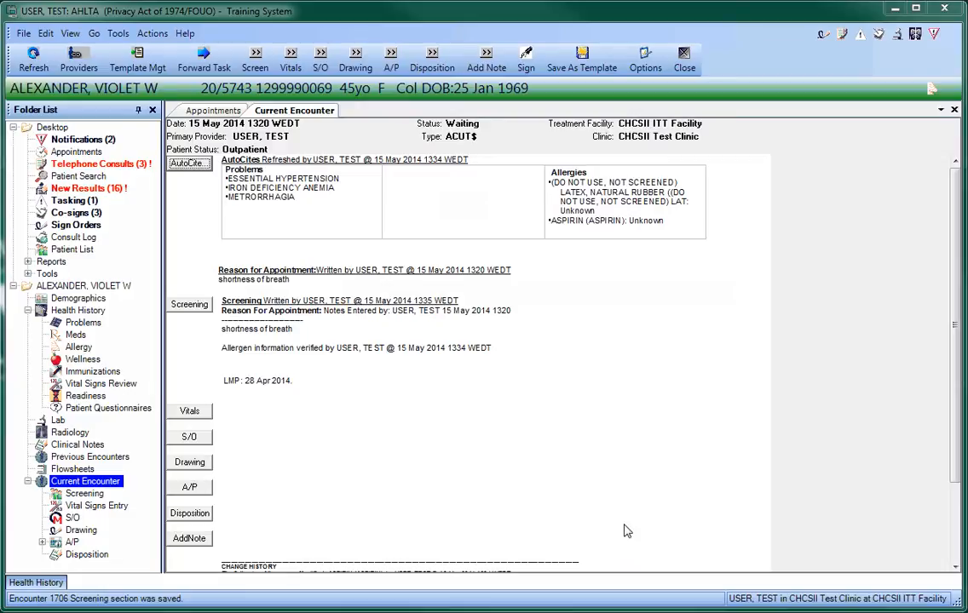
Enter vitals BP 130/70, pulse 95, temperature 99°F, height 56 in and weight 140 lbs
click(187, 411)
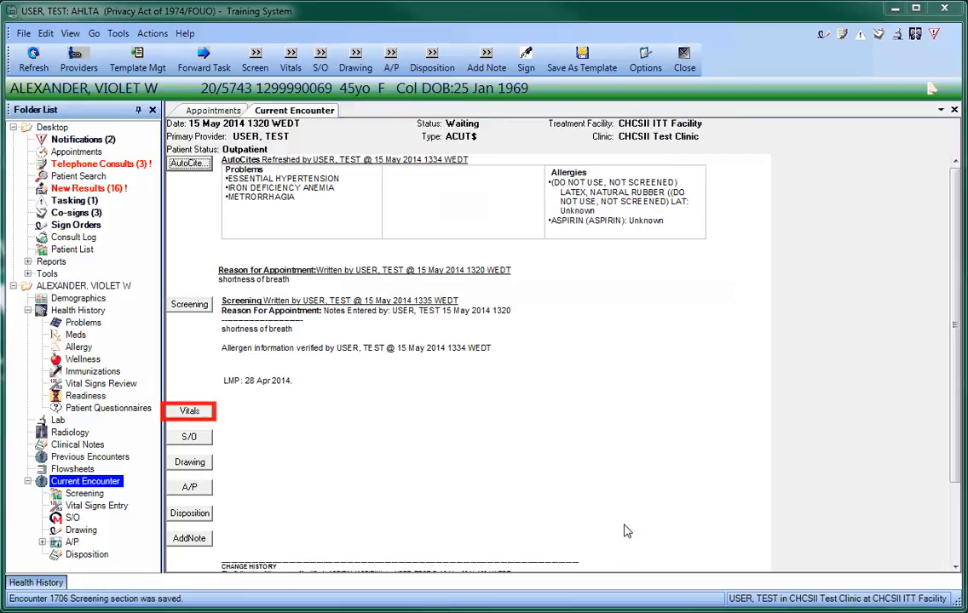
mouse_move(195, 419)
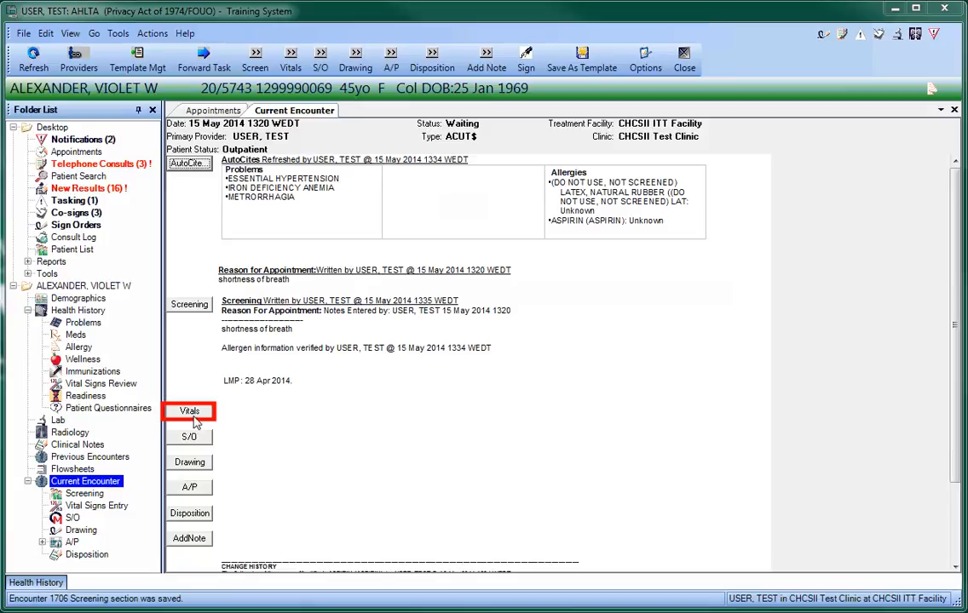
click(188, 411)
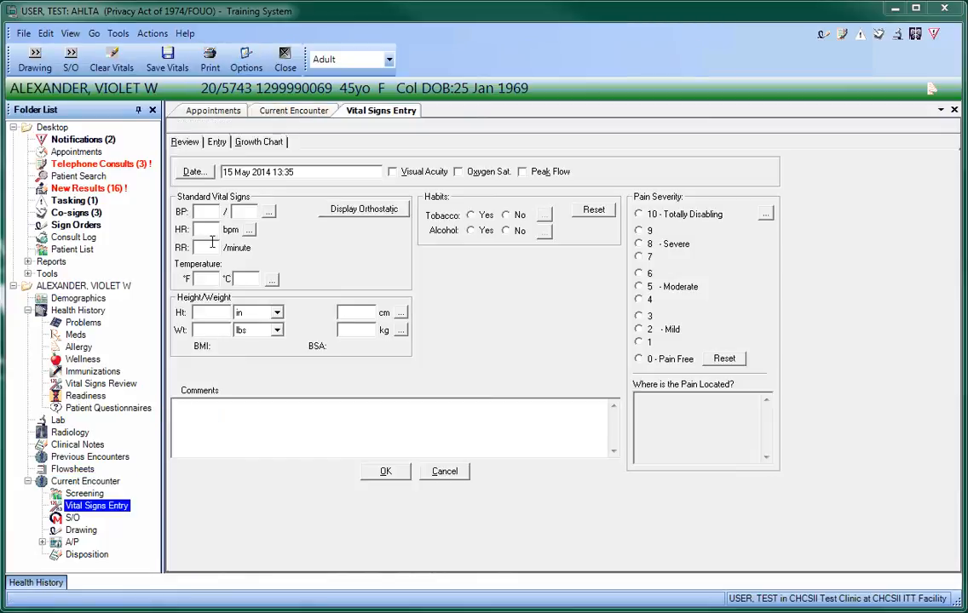
text(130/70)
text(56)
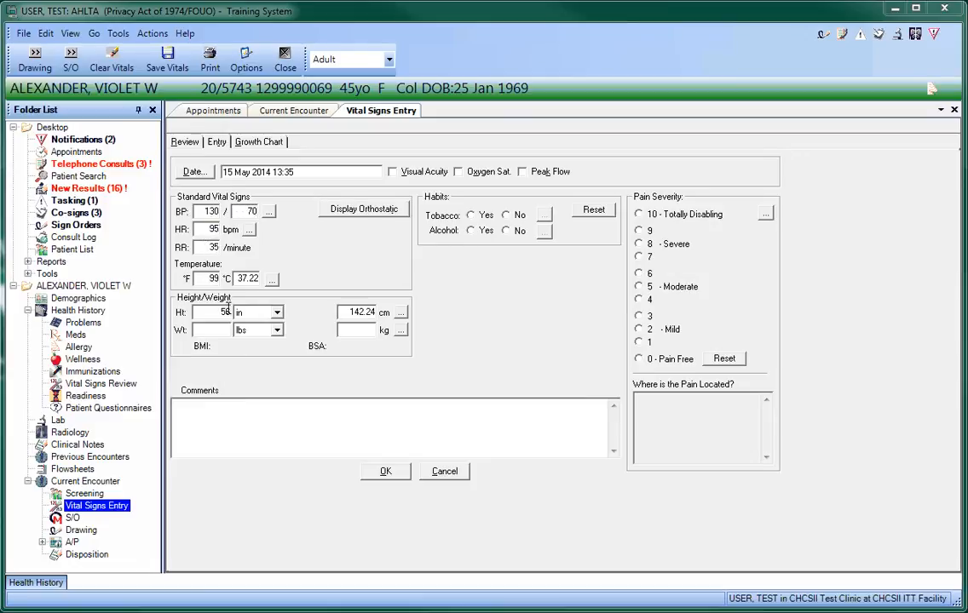
text(140)
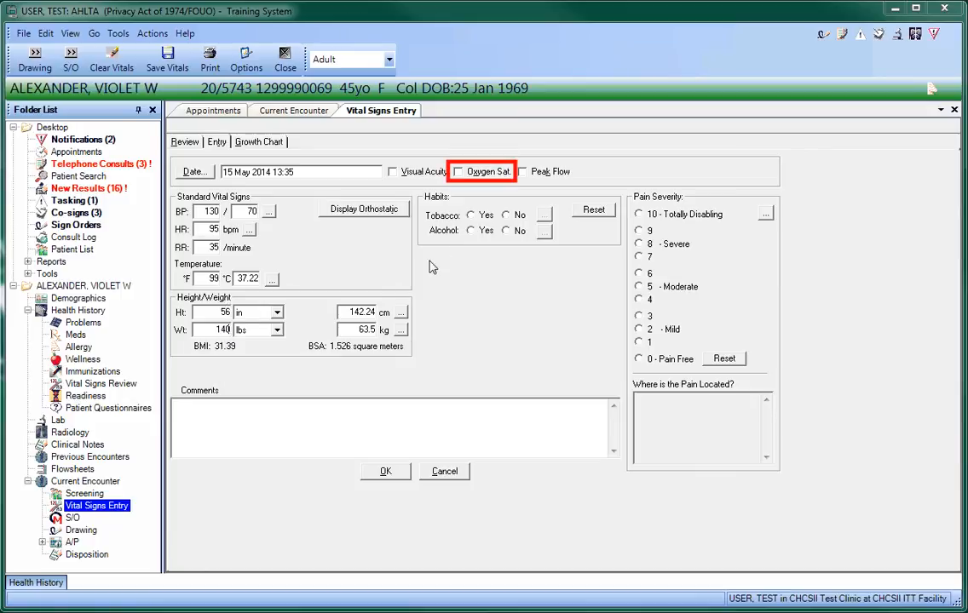
Add SpO2 92% and peak flow 300, and record no tobacco use and alcohol use
click(459, 170)
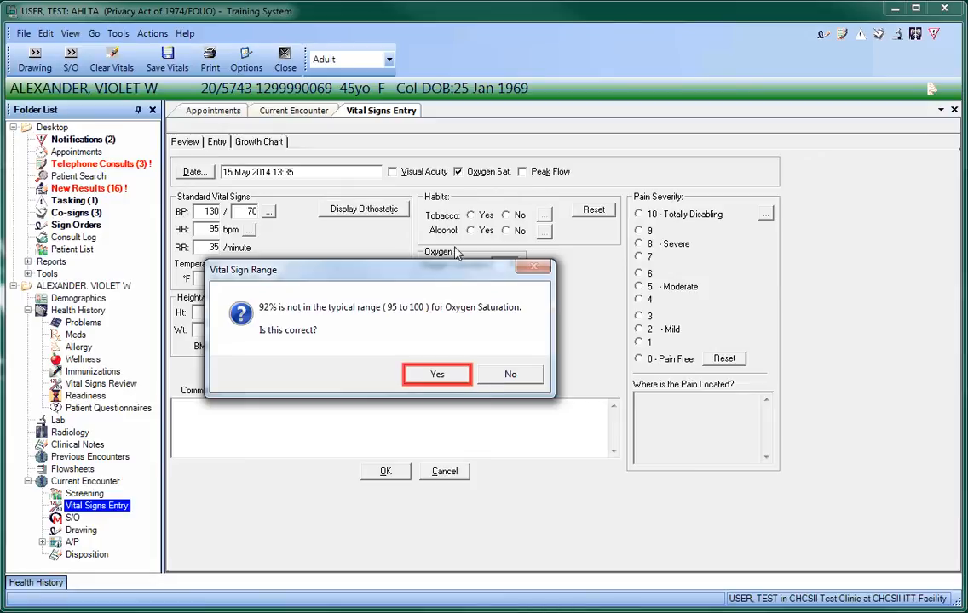
click(436, 375)
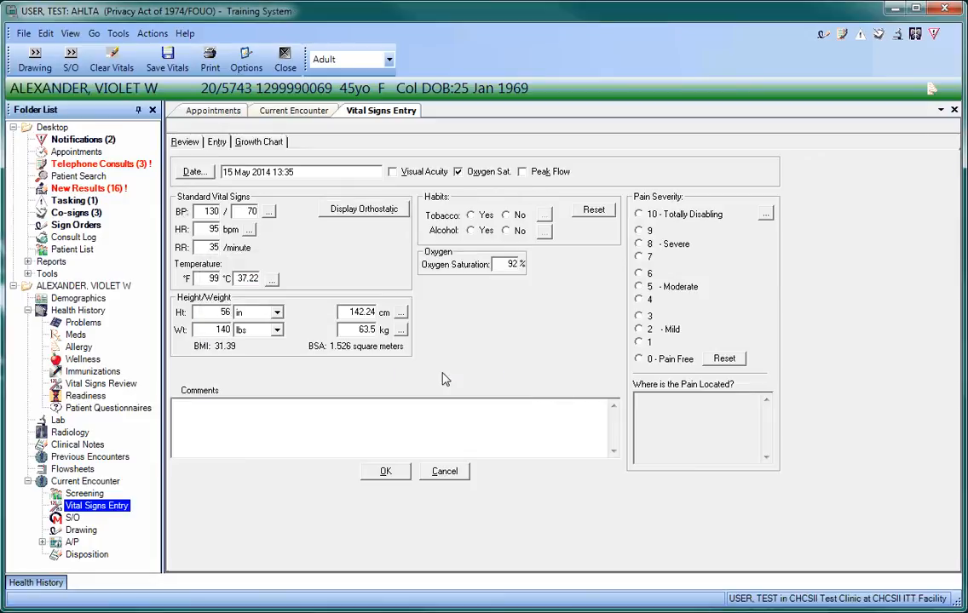
click(521, 170)
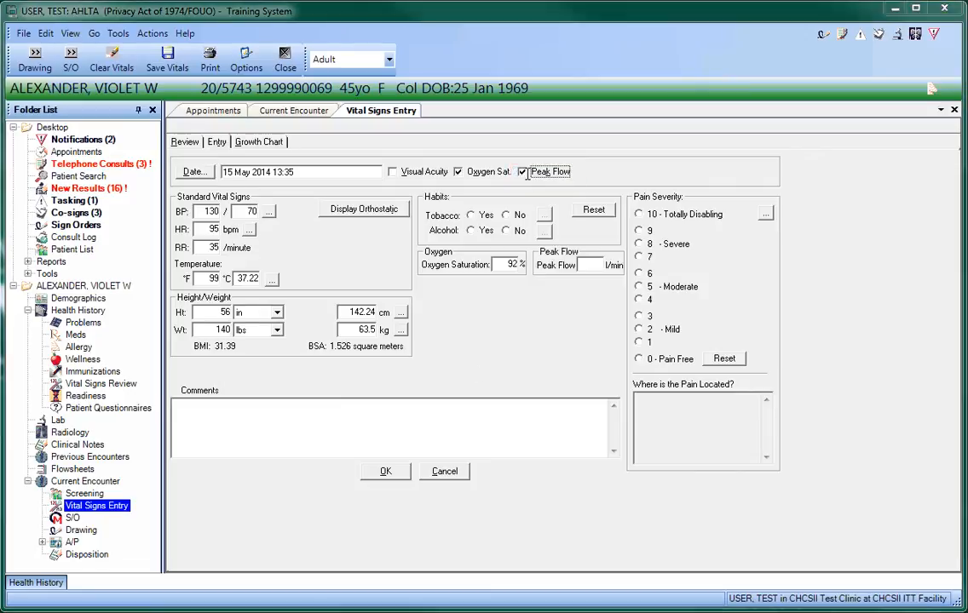
text(300)
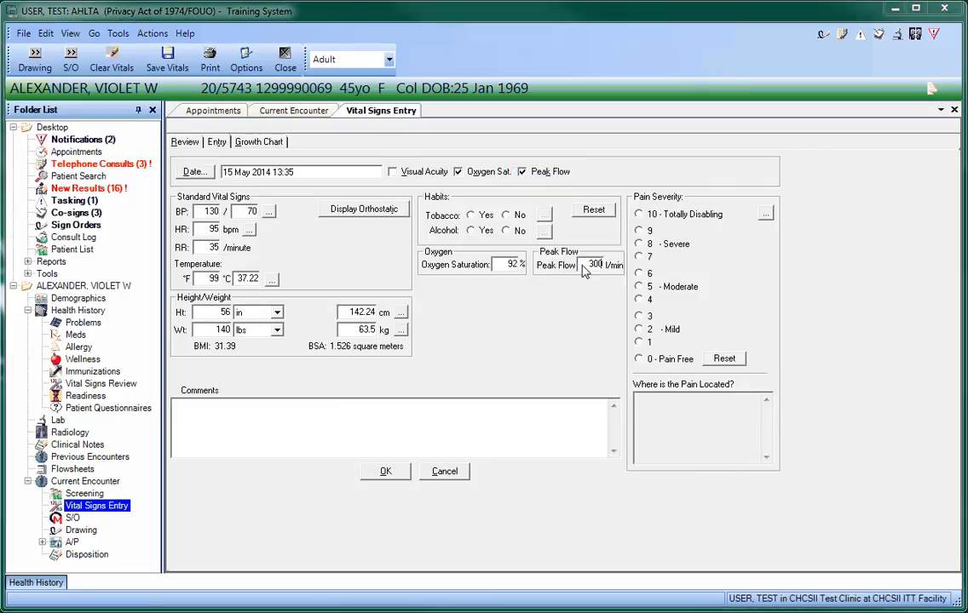
click(508, 215)
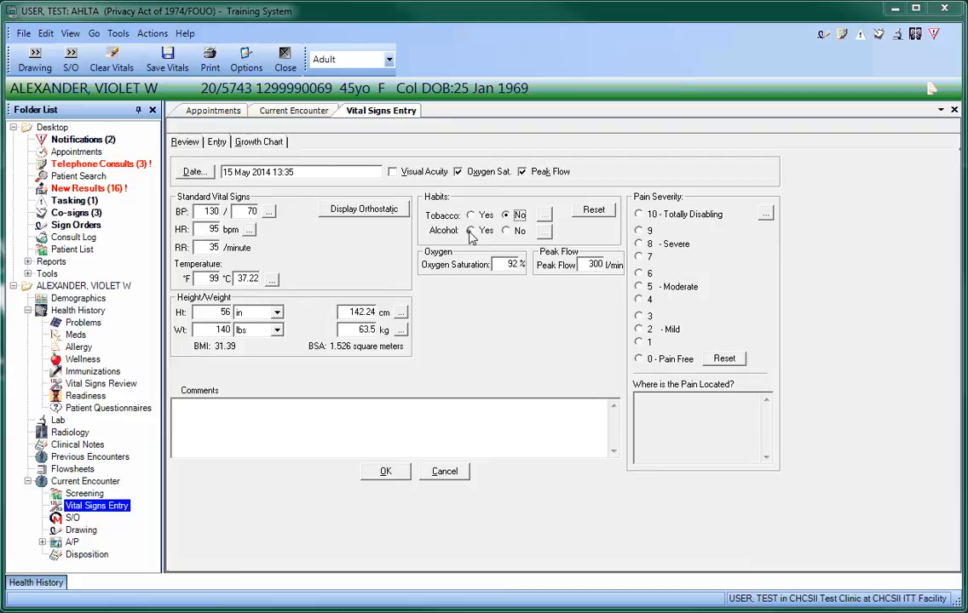
click(470, 232)
text(Chest)
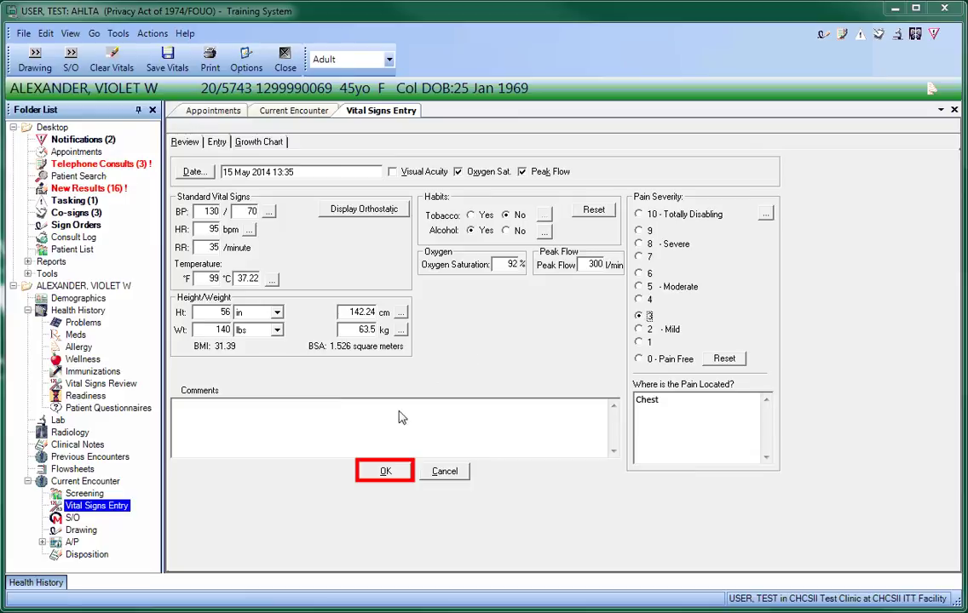
Save the vitals and reopen the patient's shortness-of-breath appointment
click(386, 470)
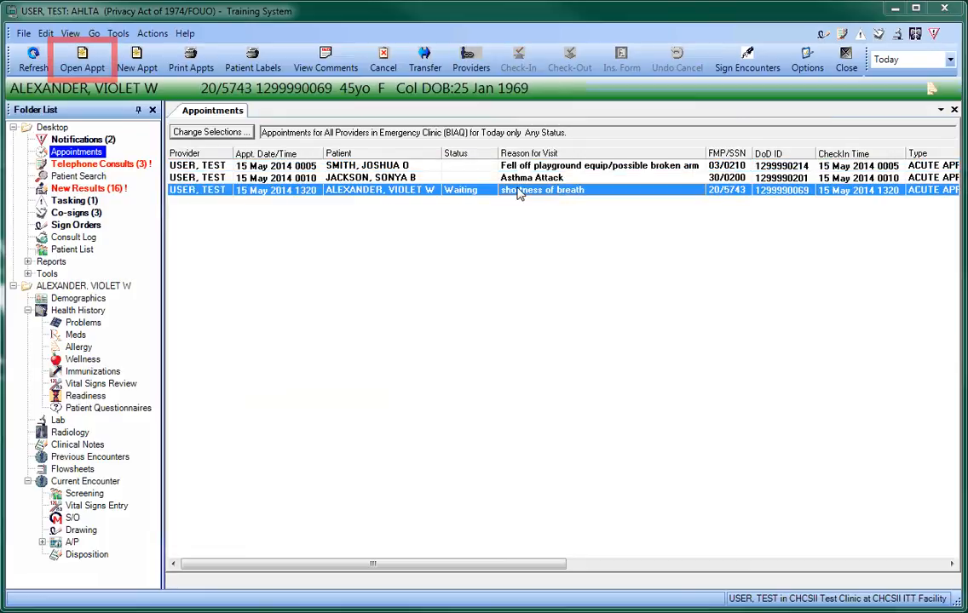
click(82, 62)
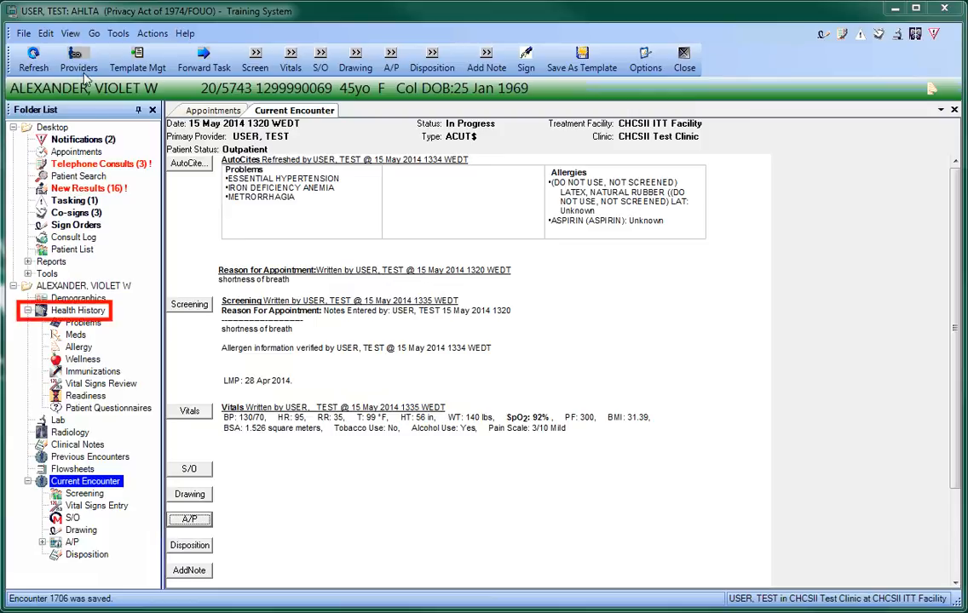
click(79, 308)
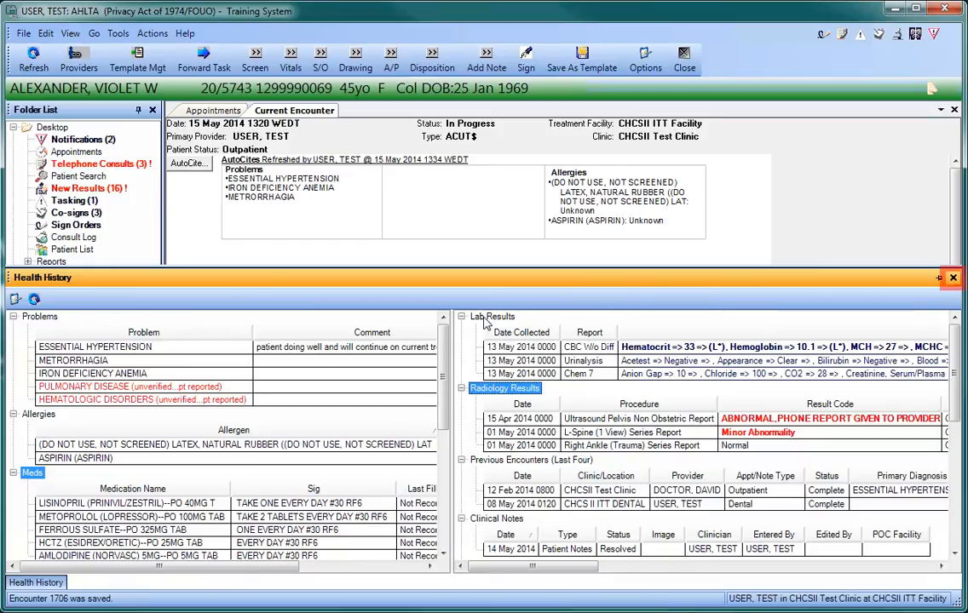
click(953, 276)
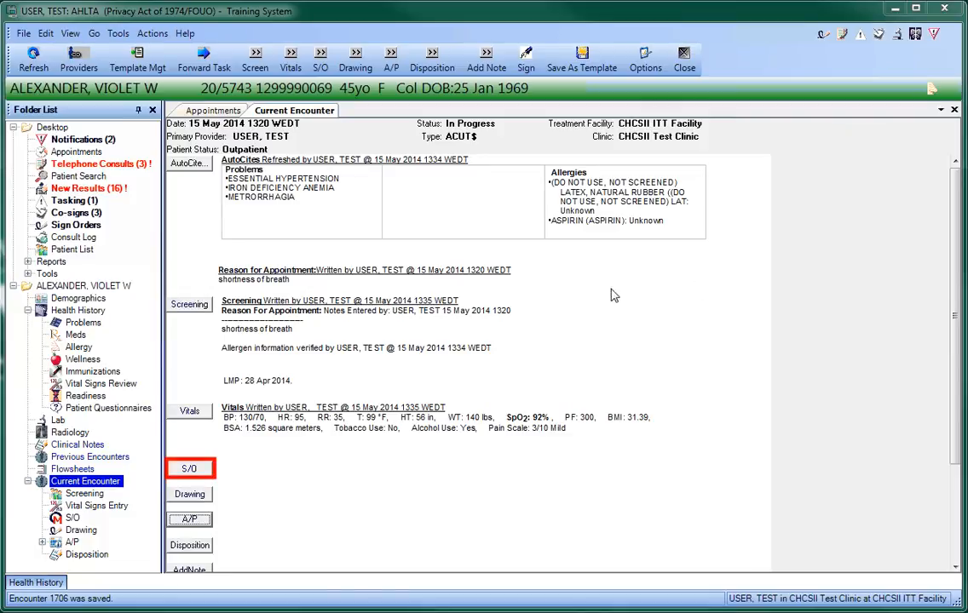
Begin the S/O note and load the AIM - TSWF-CORE (3.3.8) template
click(189, 470)
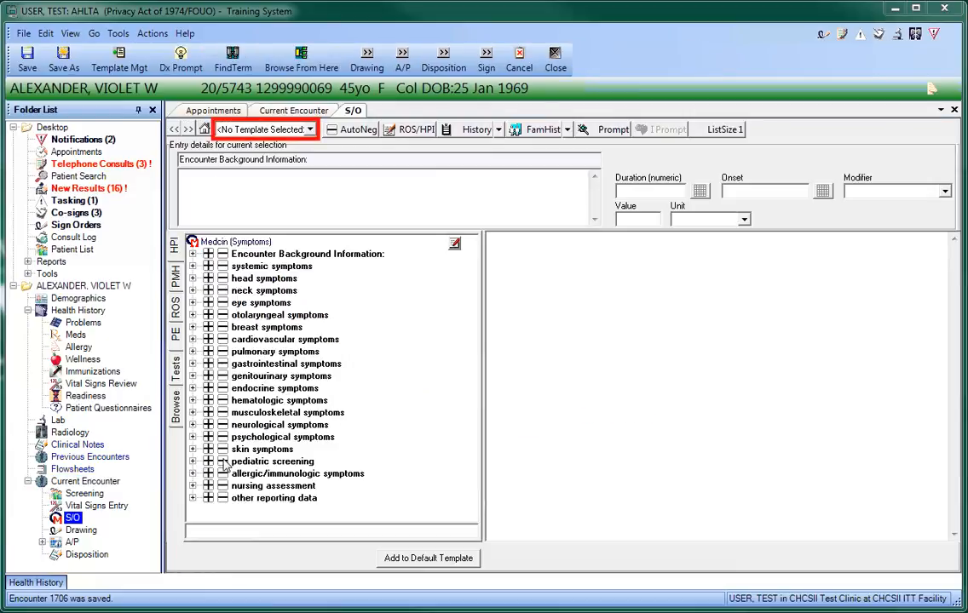
click(310, 130)
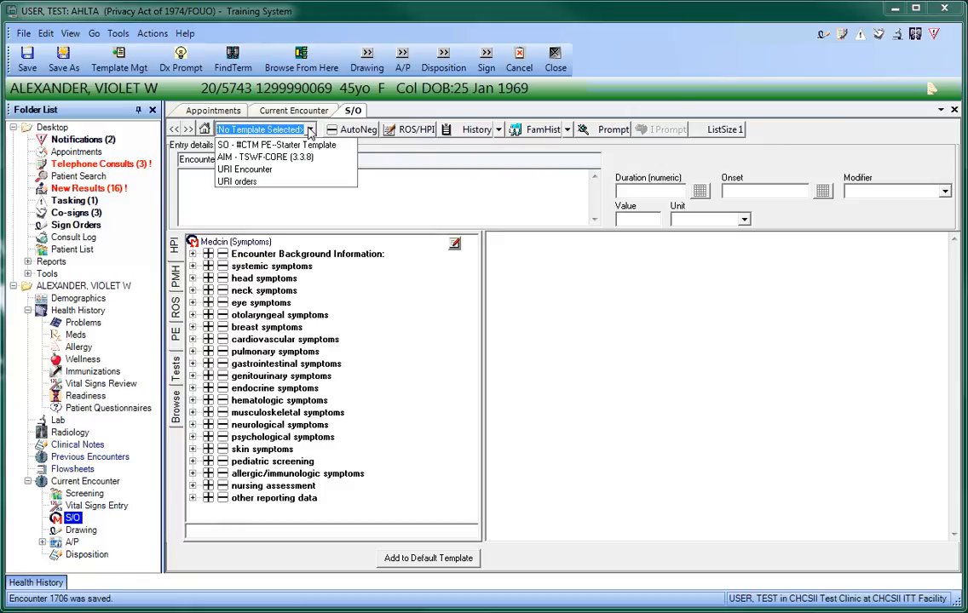
mouse_move(265, 157)
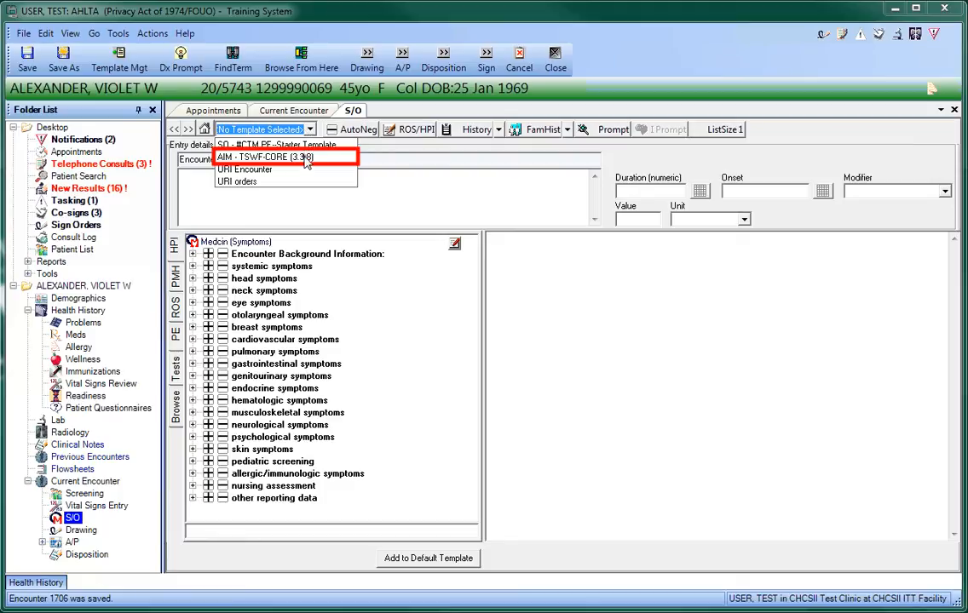
click(269, 157)
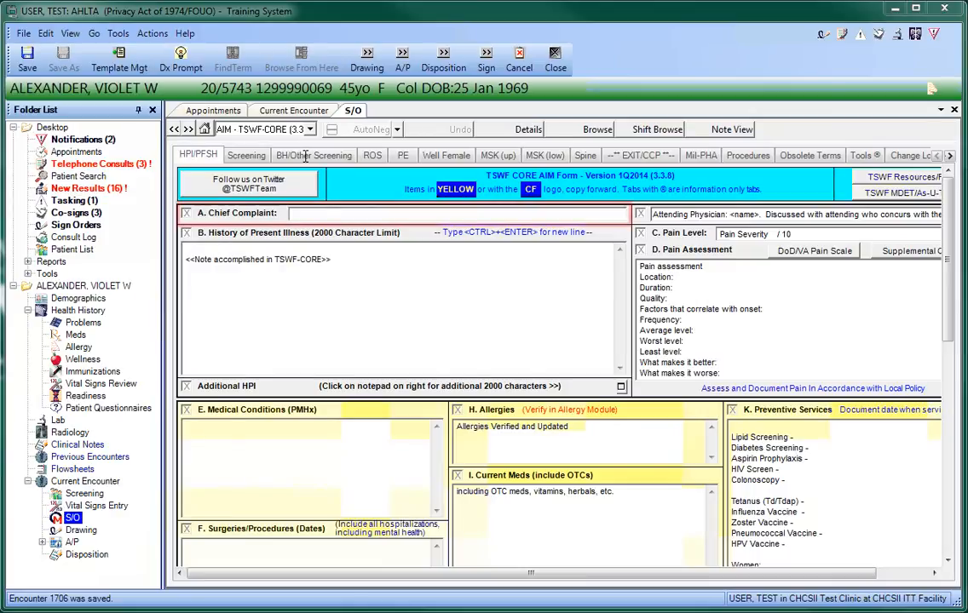
Enter 'SOB for 3 days.' as the present illness, then move through ROS to the PE findings
text(SOB)
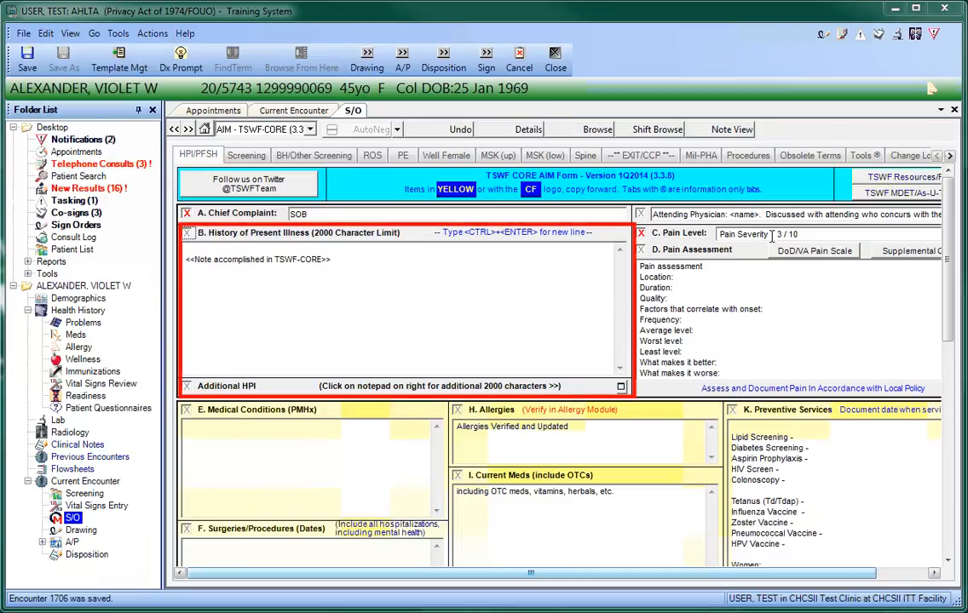
mouse_move(388, 238)
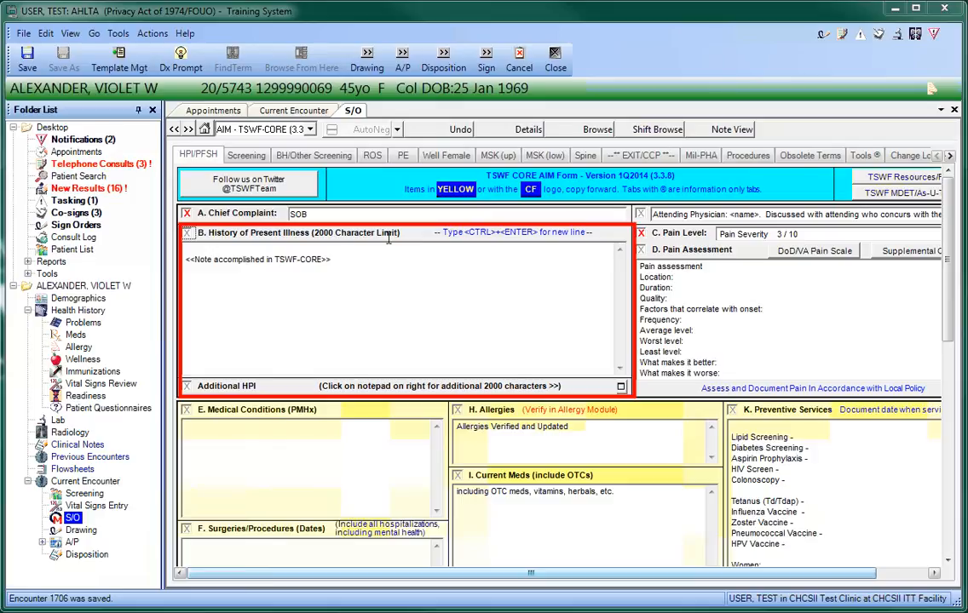
text(SOB for 3 days.)
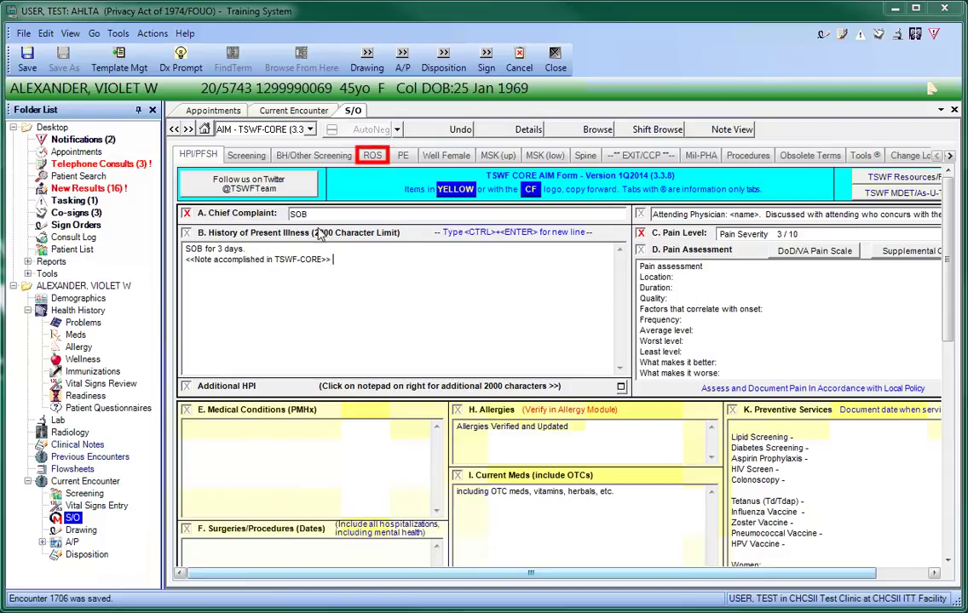
click(371, 155)
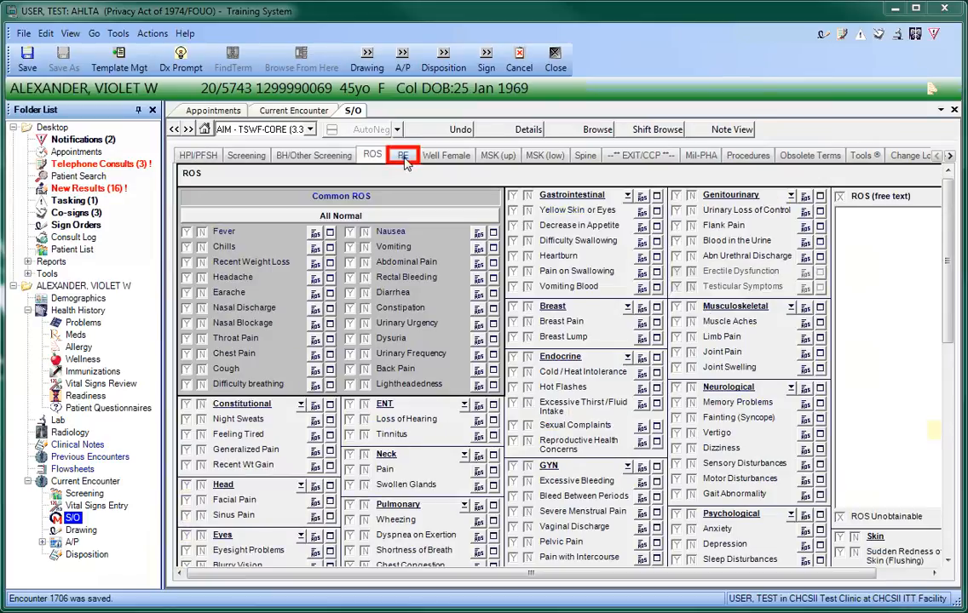
click(402, 155)
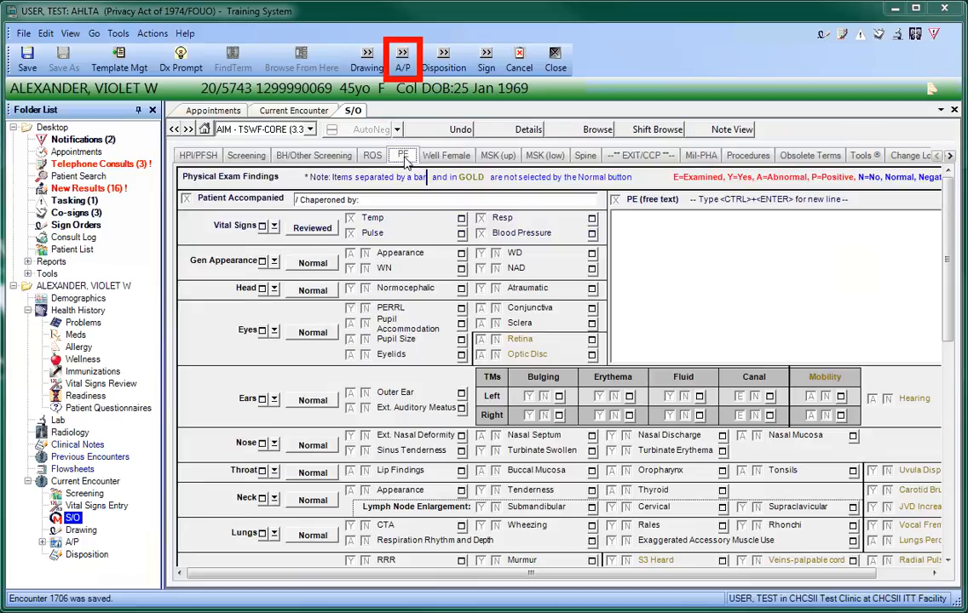
mouse_move(404, 53)
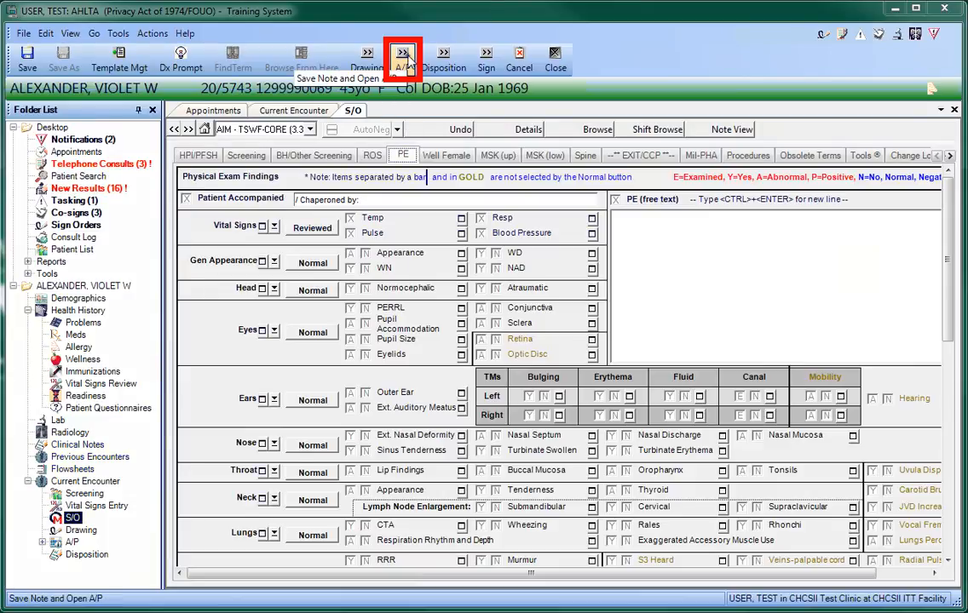
Save the note and add UPPER RESPIRATORY INFECTION 465.9 from Favorites as the diagnosis
click(406, 53)
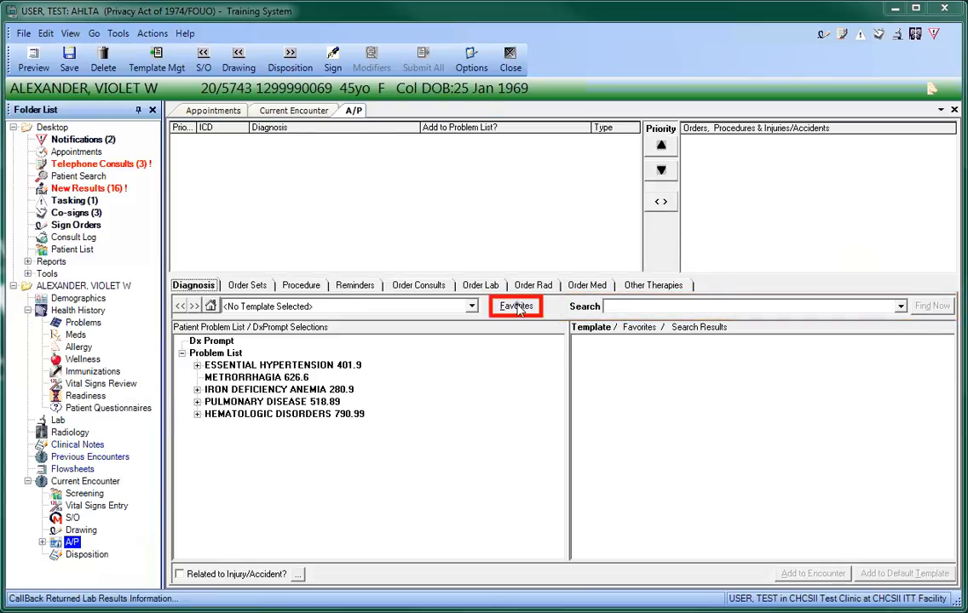
click(515, 307)
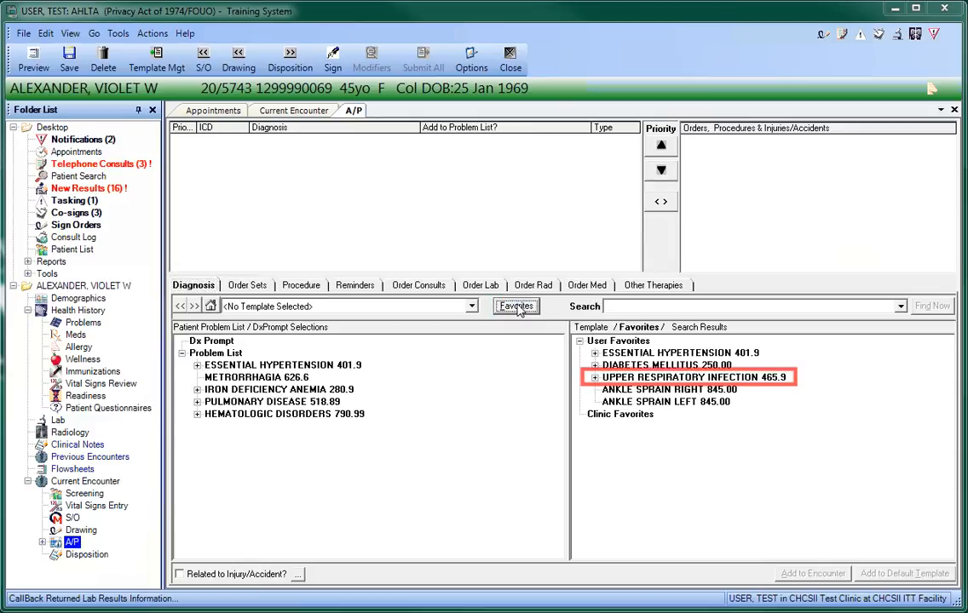
mouse_move(605, 316)
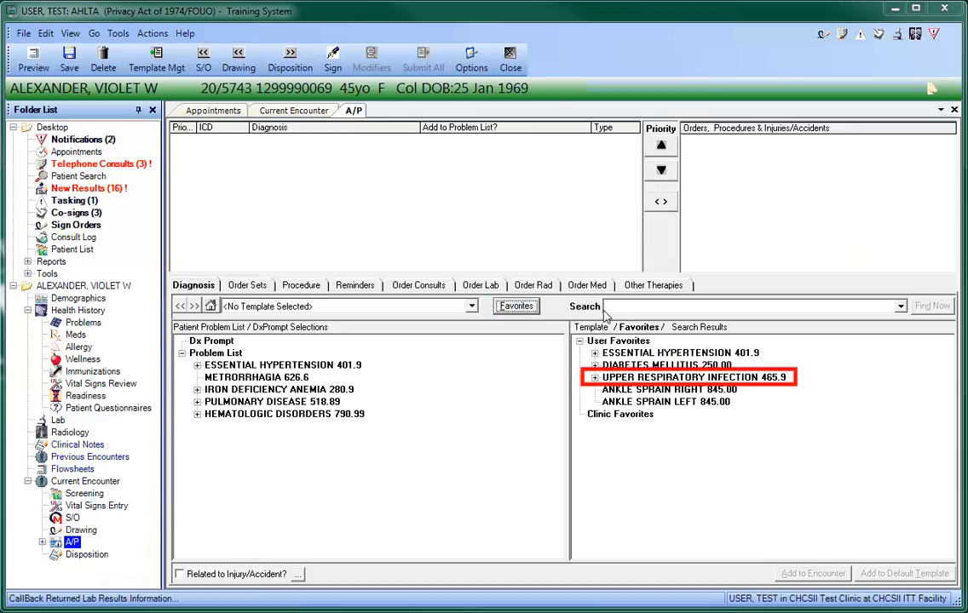
click(690, 378)
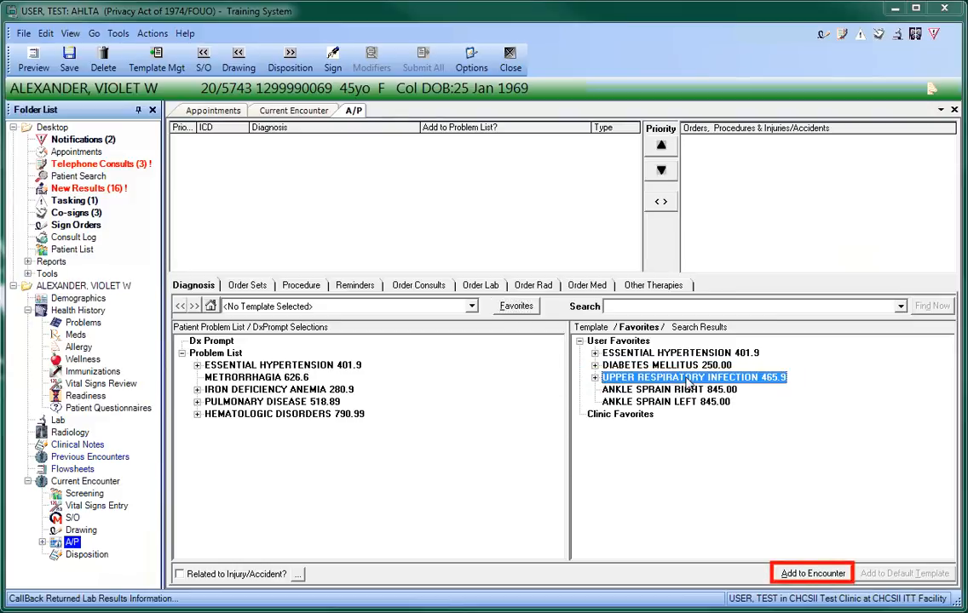
click(811, 573)
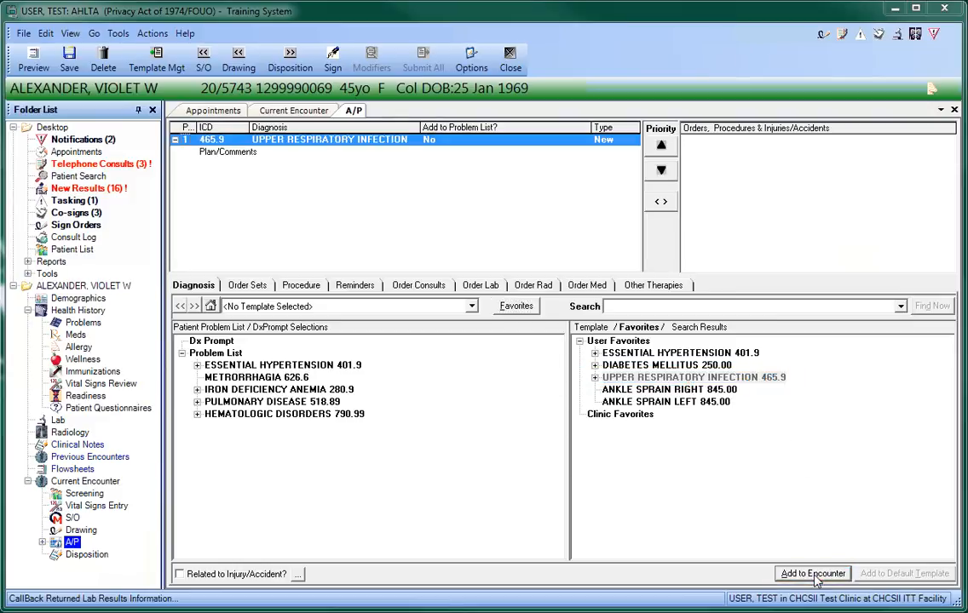
click(811, 575)
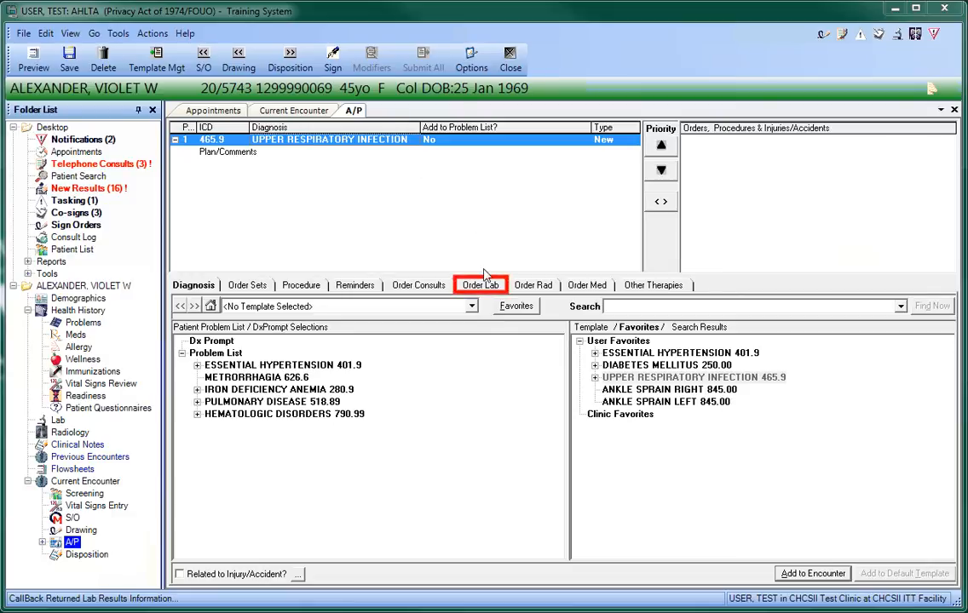
Search 'CBC', choose CBC W/O DIFF at routine priority and submit the lab order
click(481, 284)
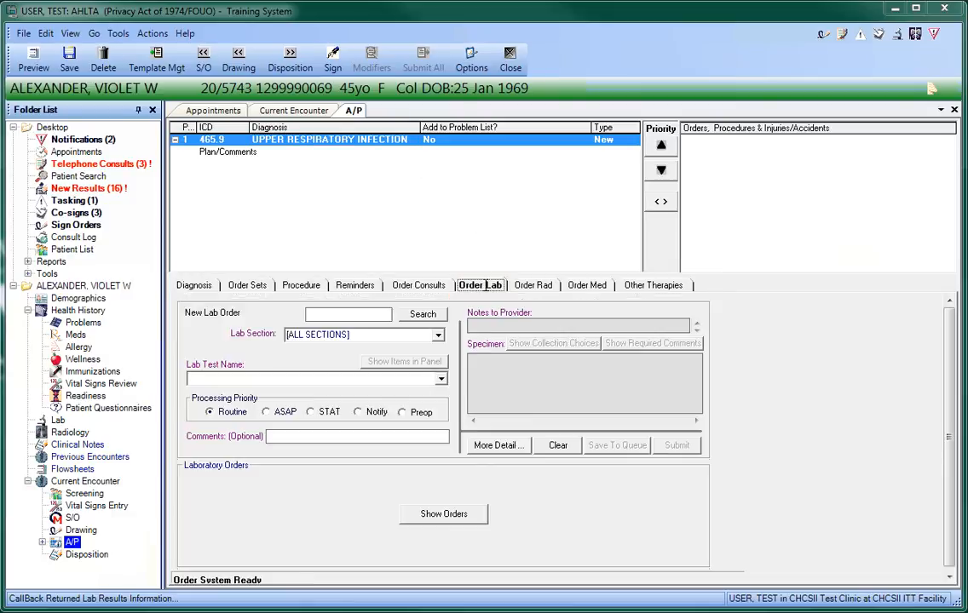
click(348, 313)
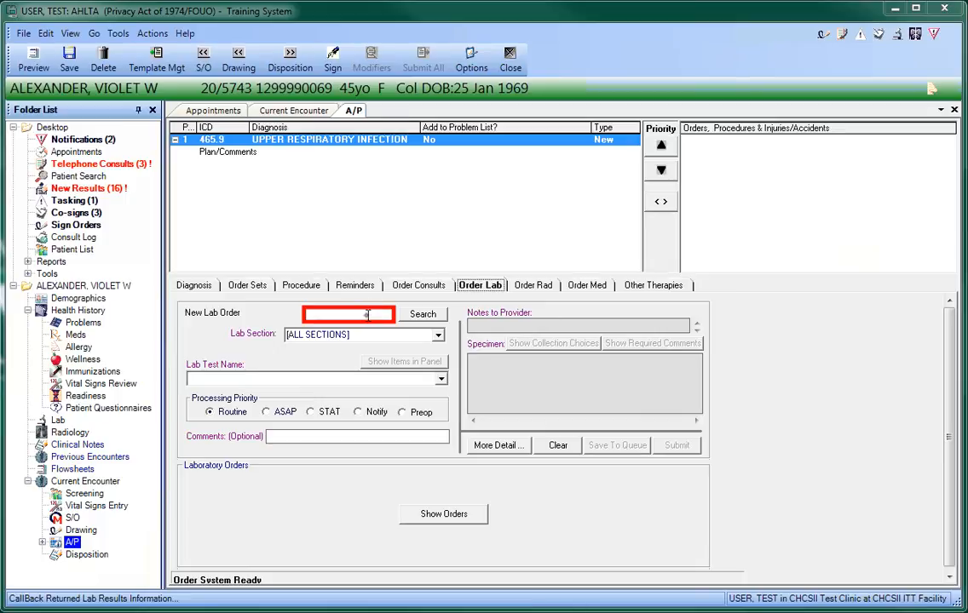
text(CBC)
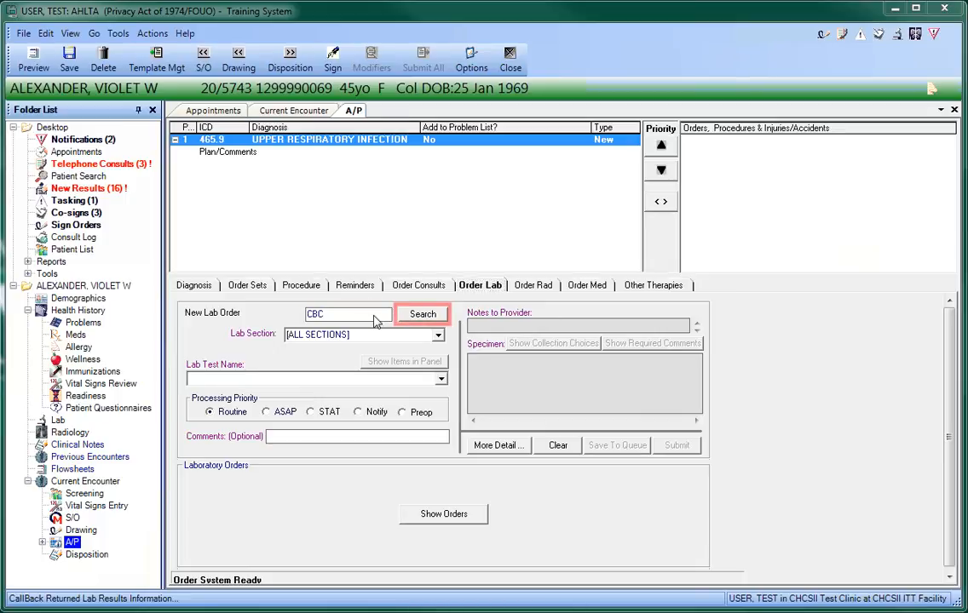
click(423, 314)
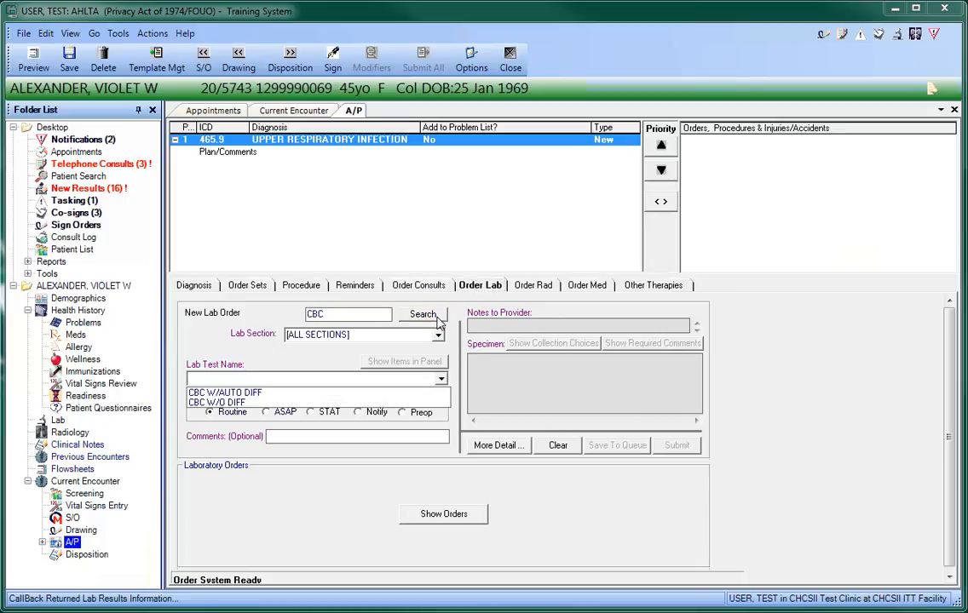
click(225, 402)
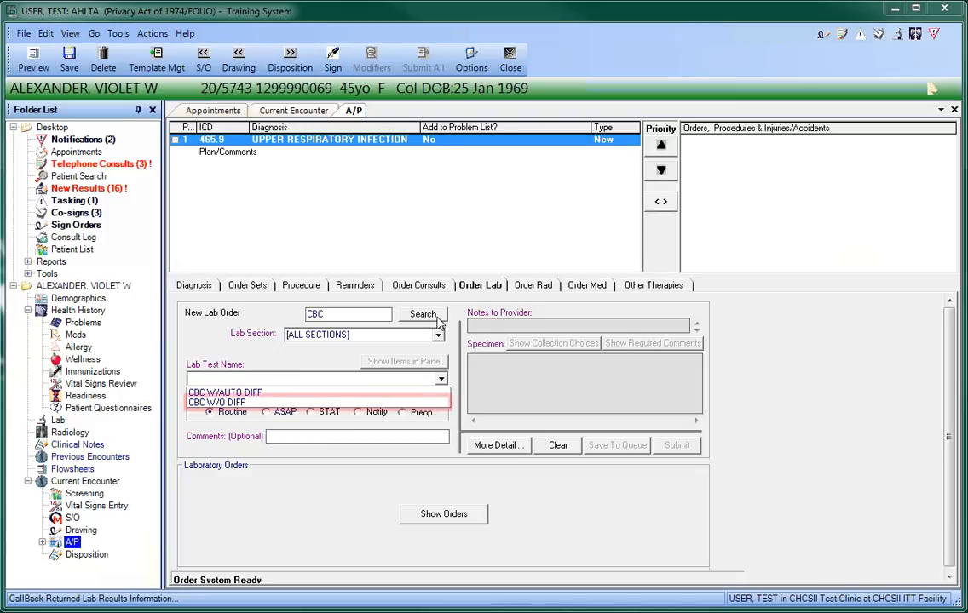
click(215, 402)
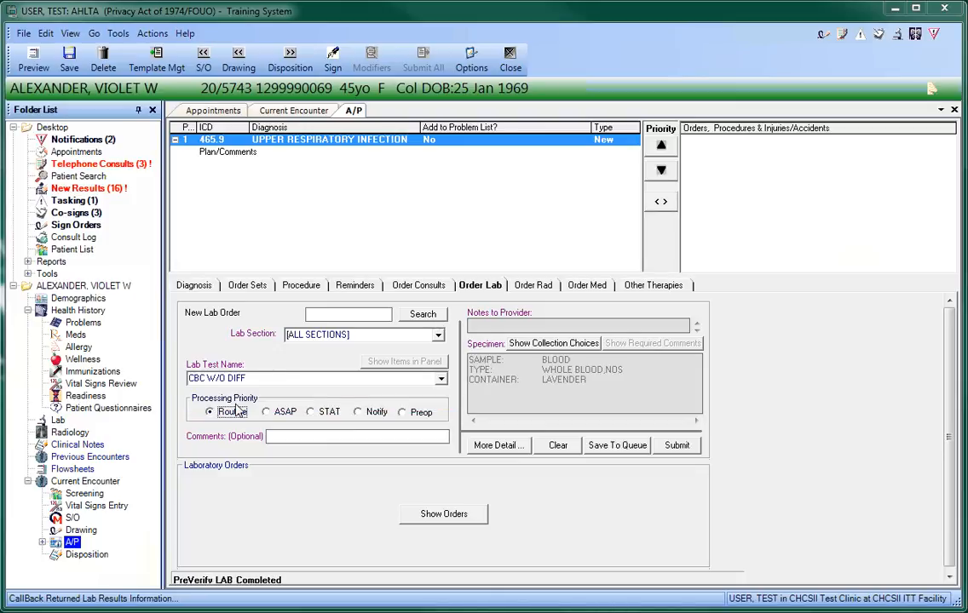
click(676, 446)
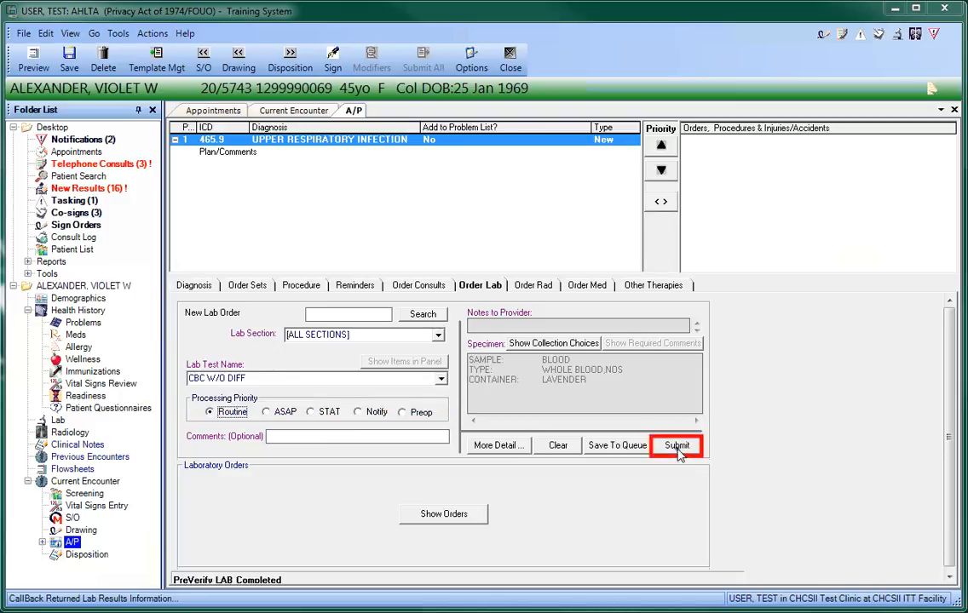
click(677, 444)
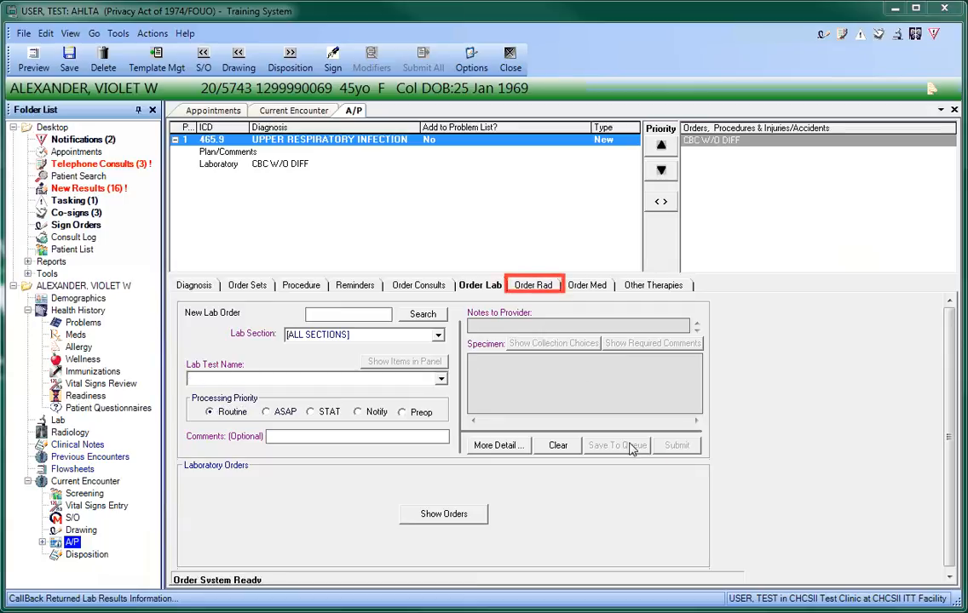
Submit a CHEST, PA AND LATERAL order with impression 'Severe Bronchial Wheezing'
click(532, 285)
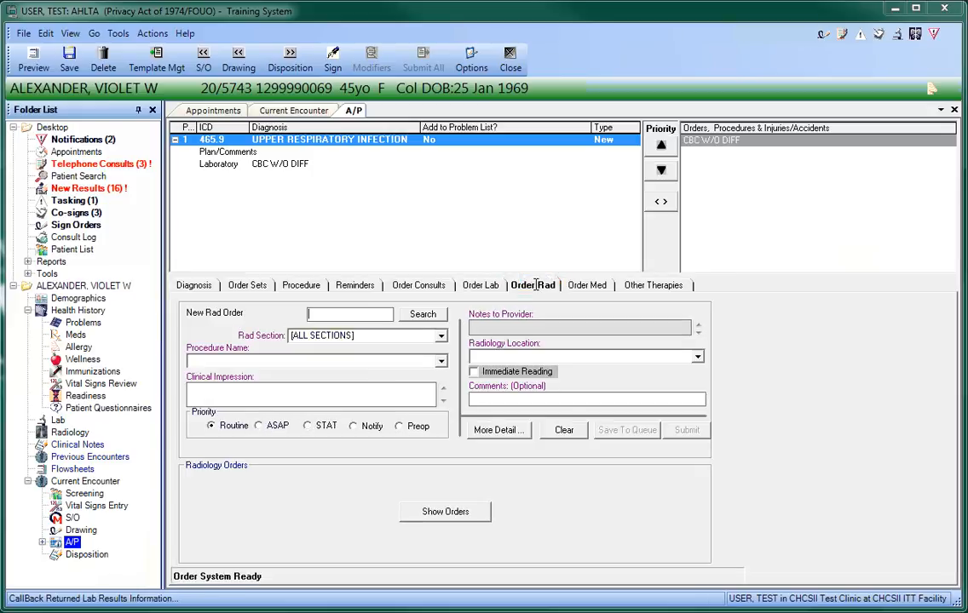
click(349, 313)
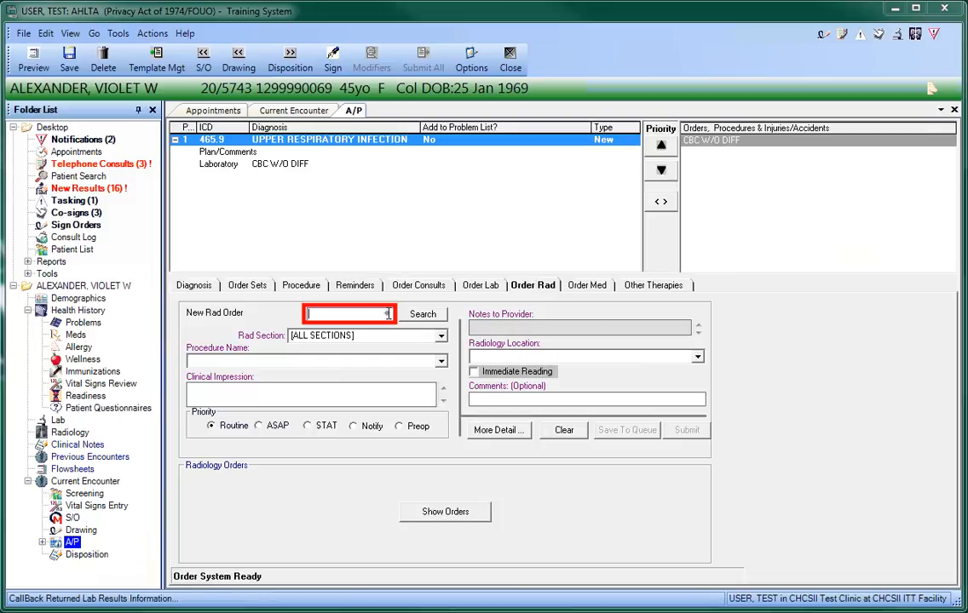
text(CHEST)
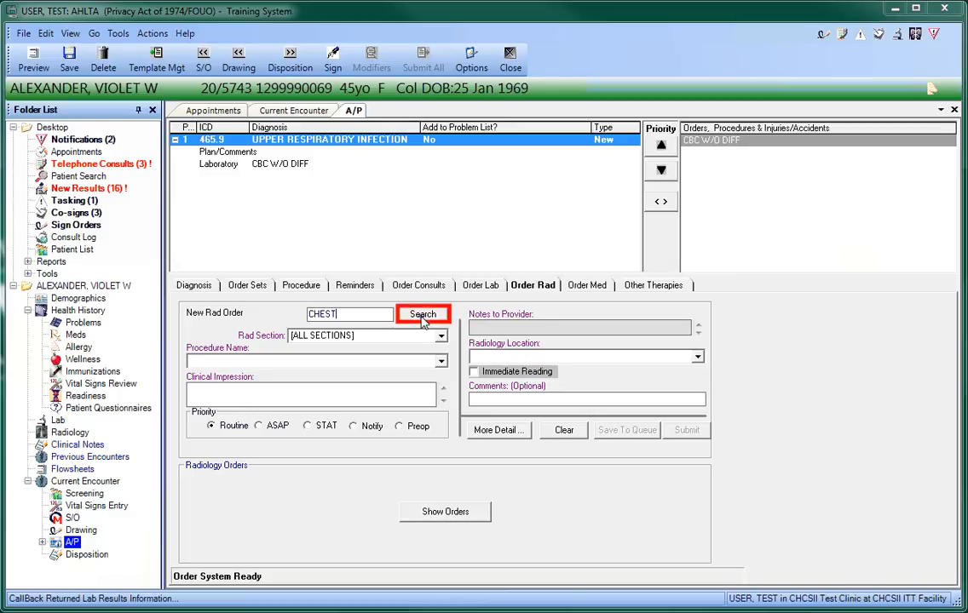
click(423, 313)
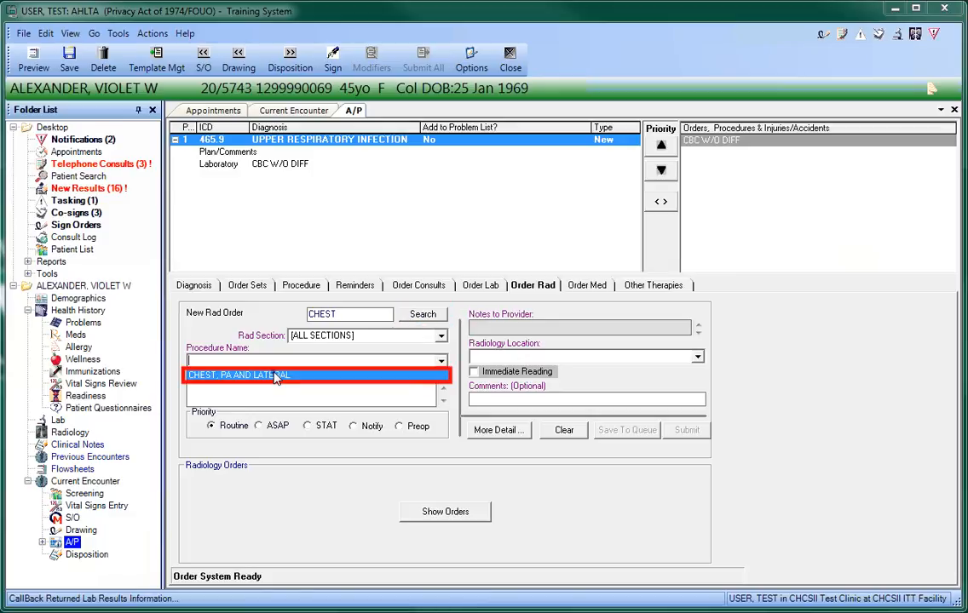
click(239, 375)
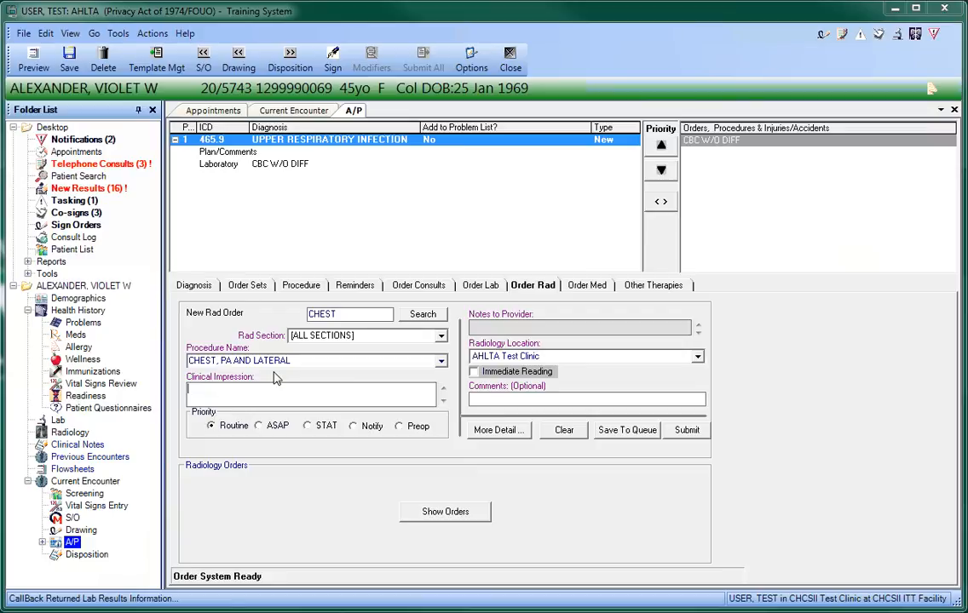
text(Severe Bronchial Wheezing)
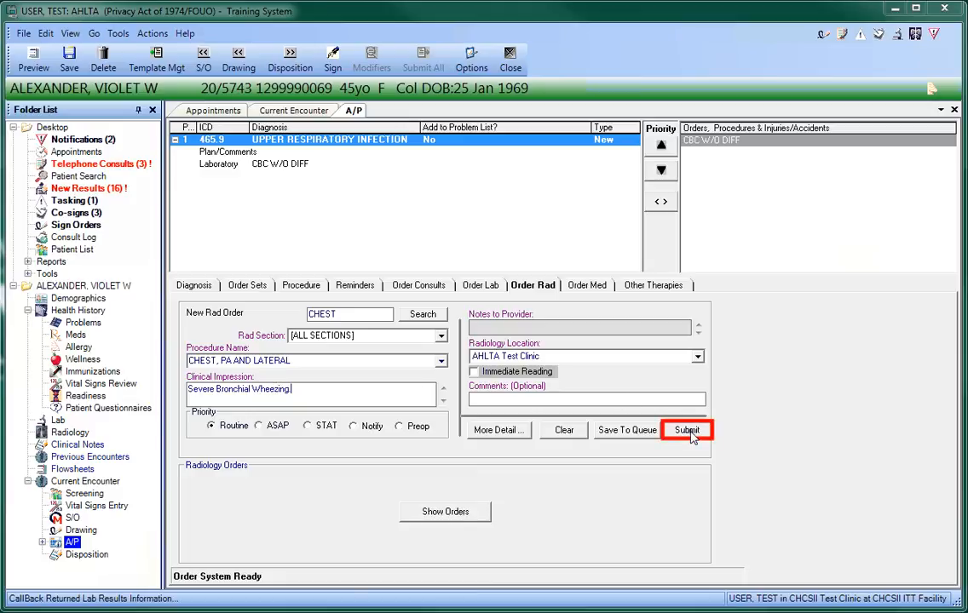
click(687, 429)
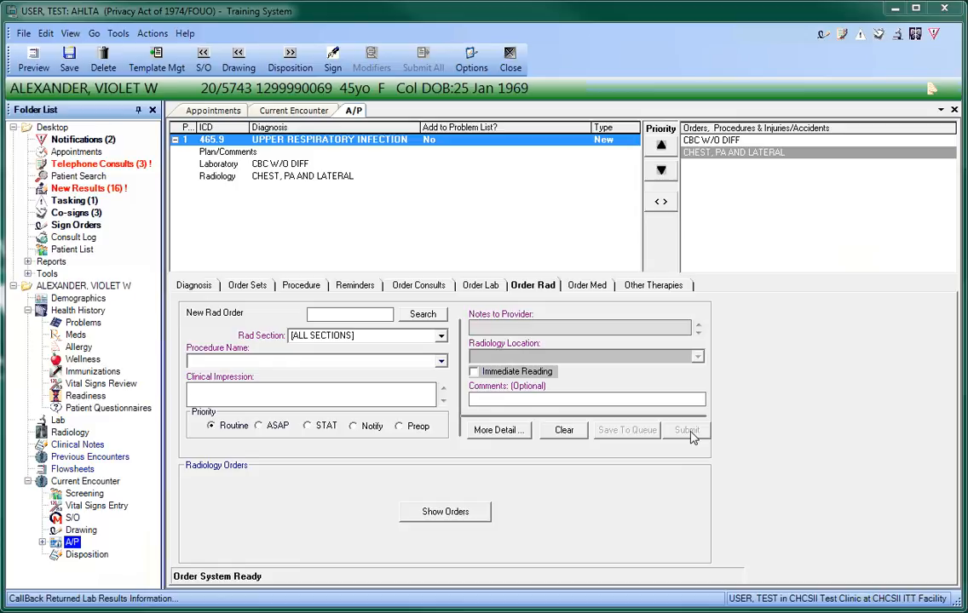
mouse_move(511, 53)
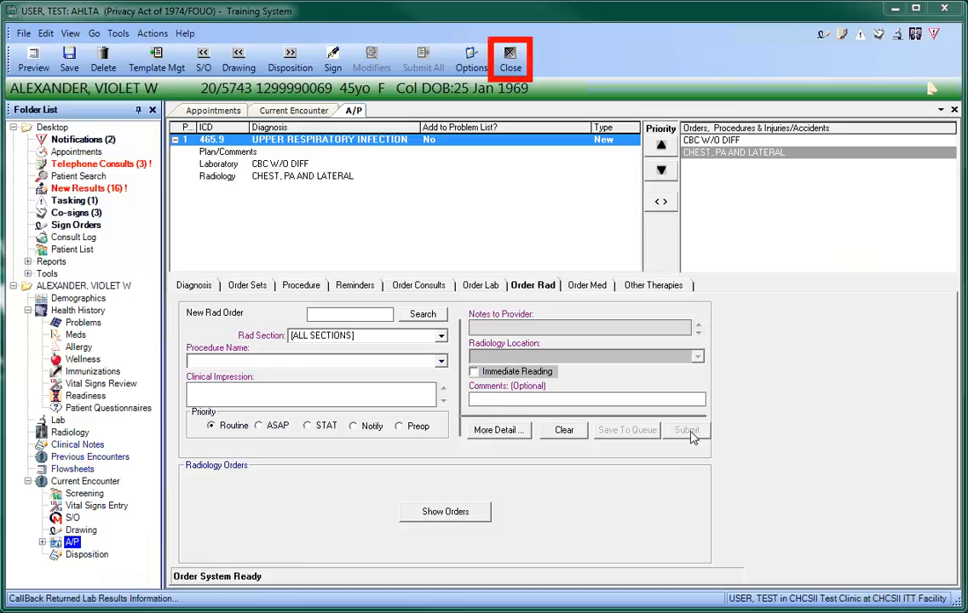
mouse_move(508, 54)
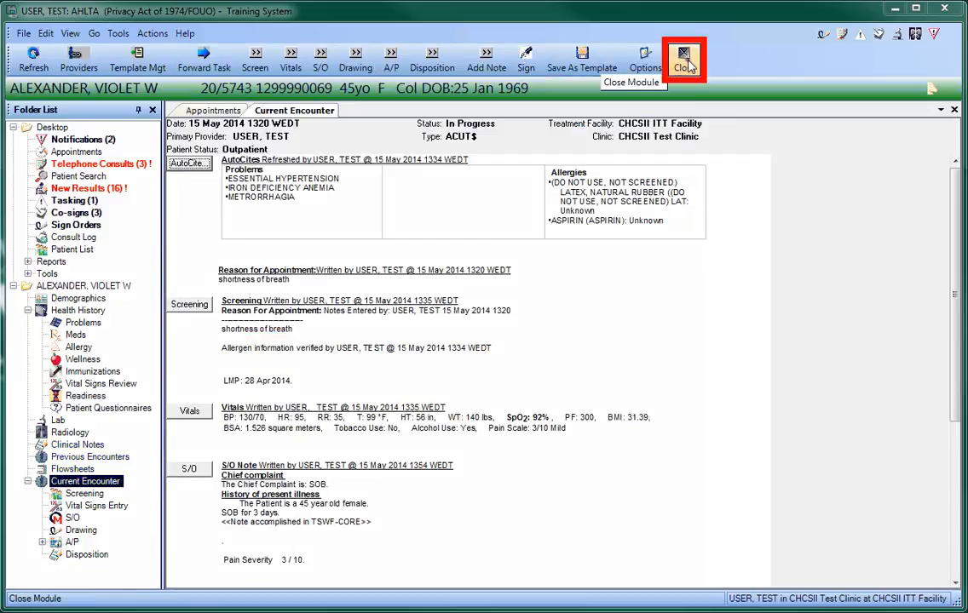
Close the encounter and return to the appointments list
click(689, 53)
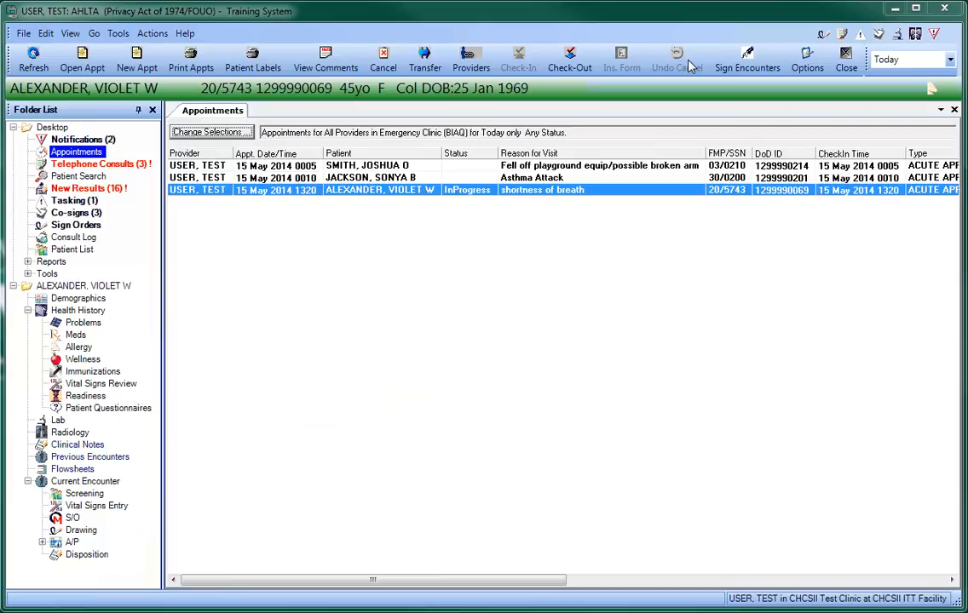
click(470, 189)
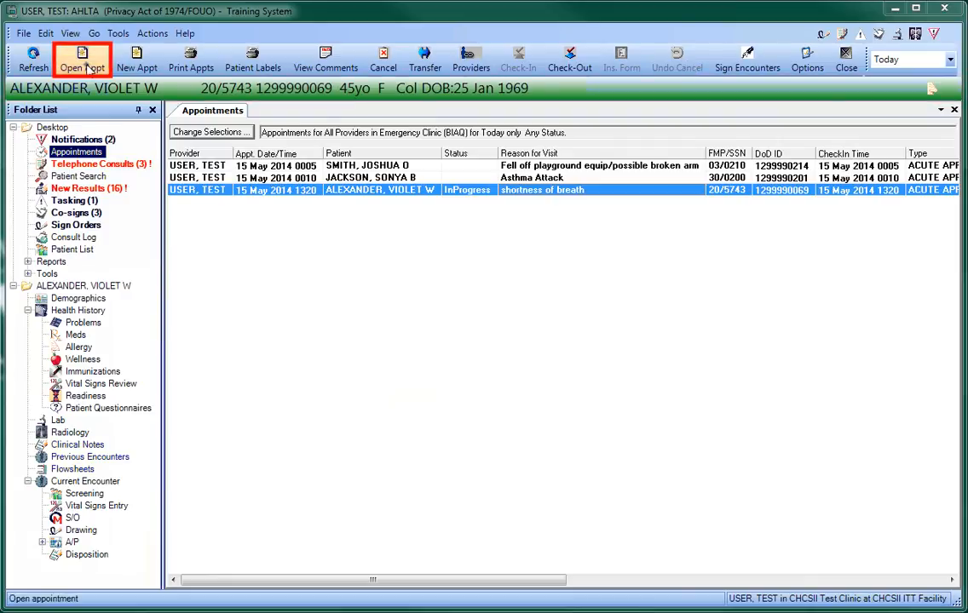
Reopen the in-progress encounter and go to its assessment and plan
click(82, 58)
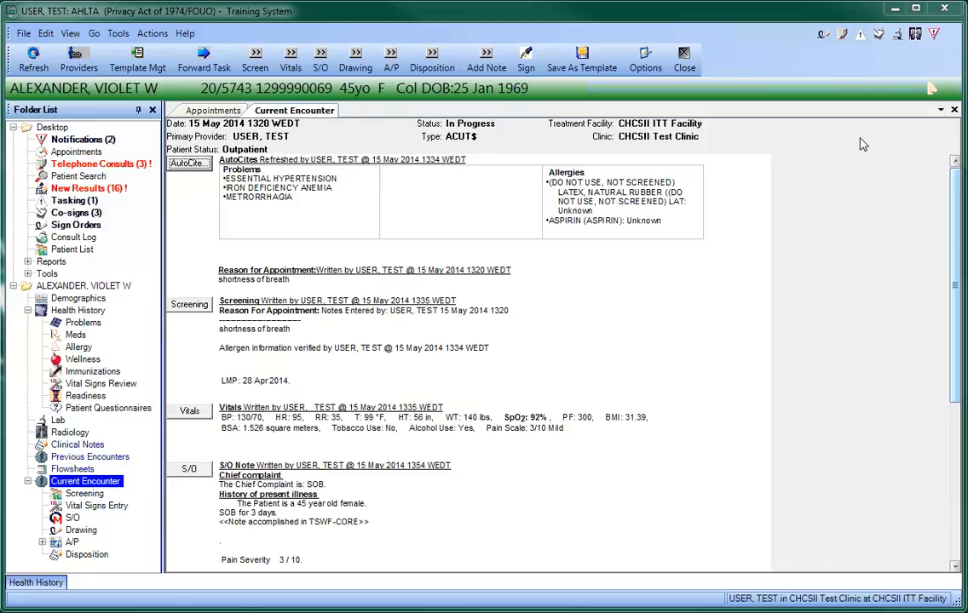
scroll(down, 3)
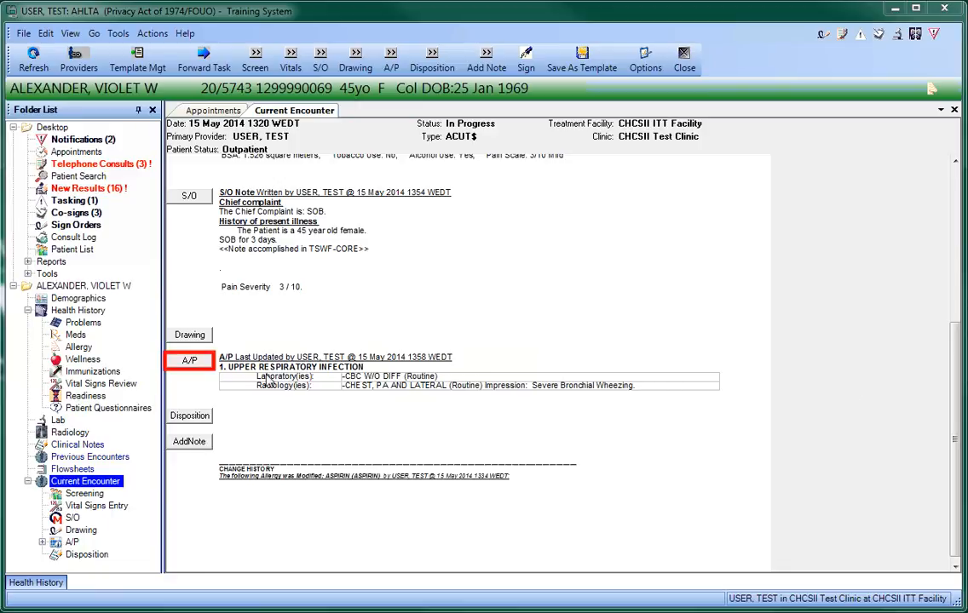
click(189, 361)
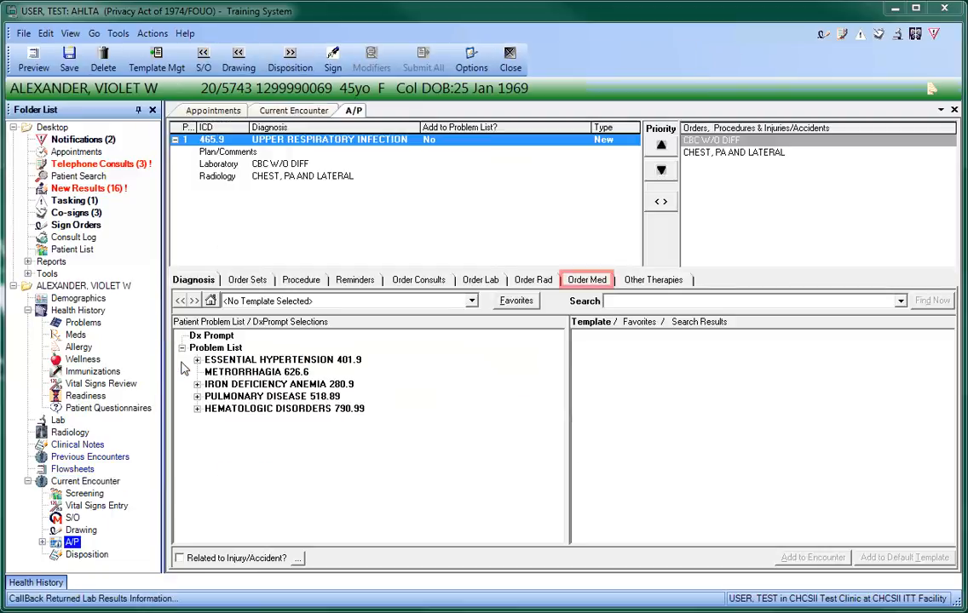
Search 'AMOX', pick AMOXICILLIN 500MG CAP with SIG 'TAKE 2 TAB BID' and submit it
click(588, 280)
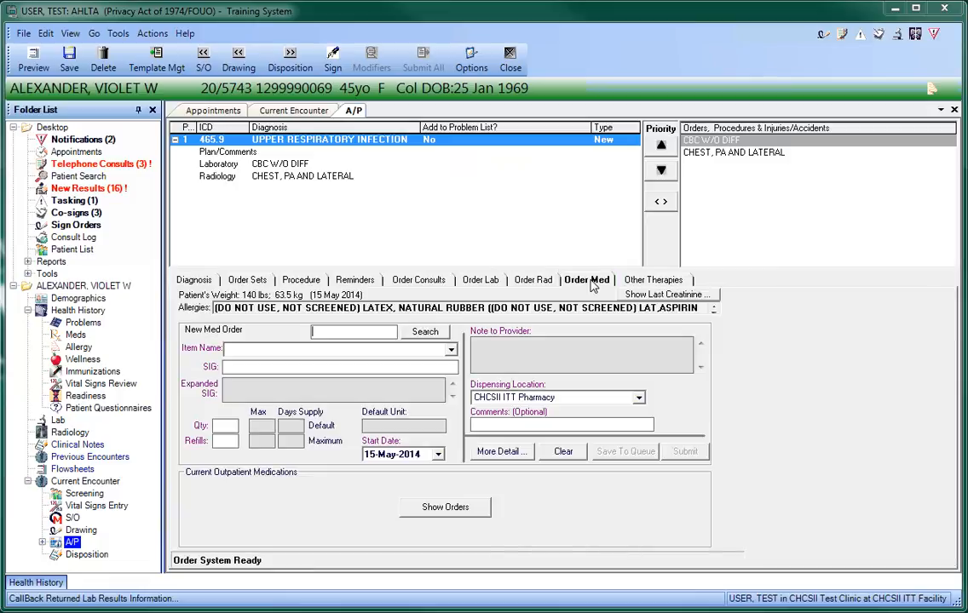
click(353, 330)
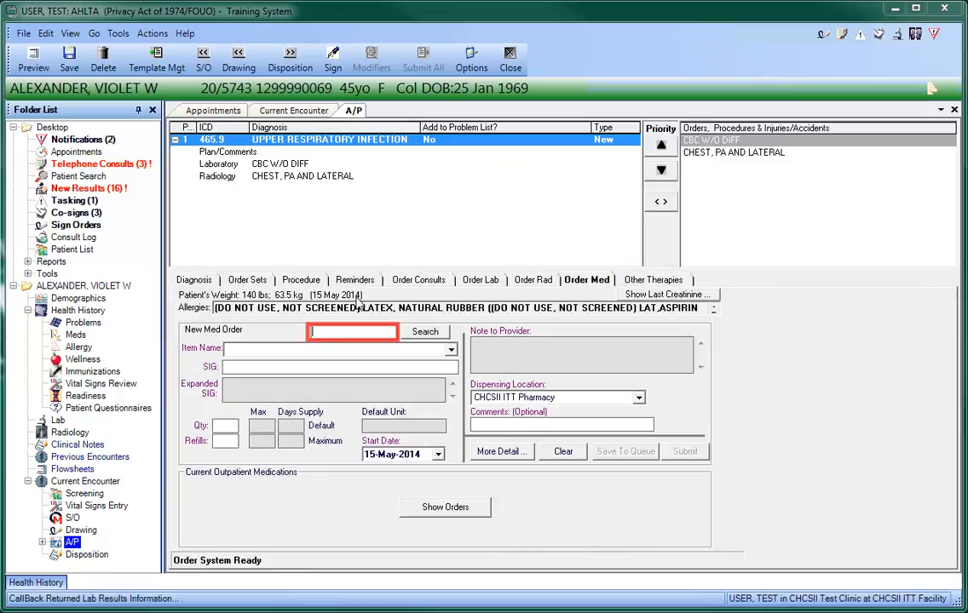
text(AMOX)
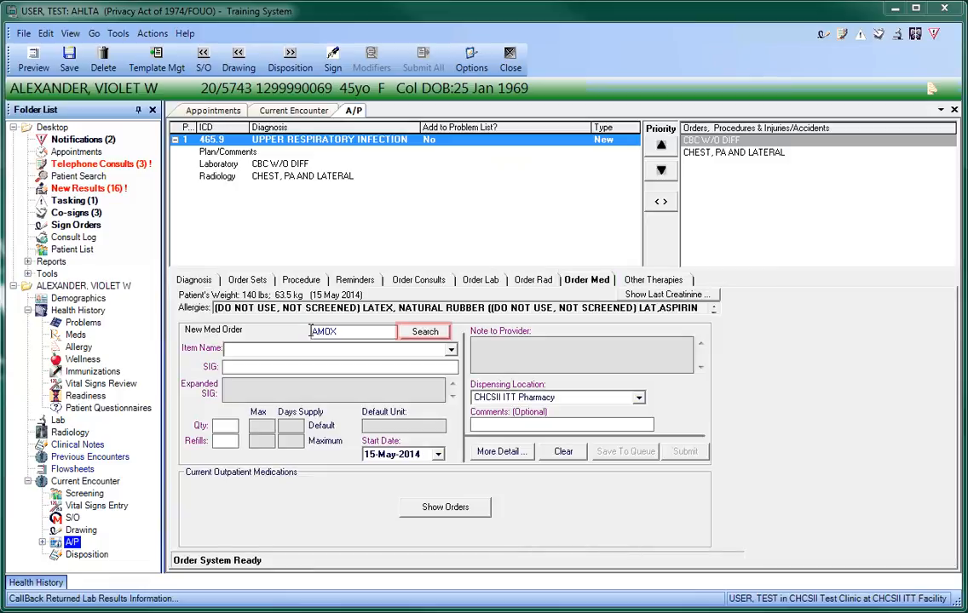
click(422, 331)
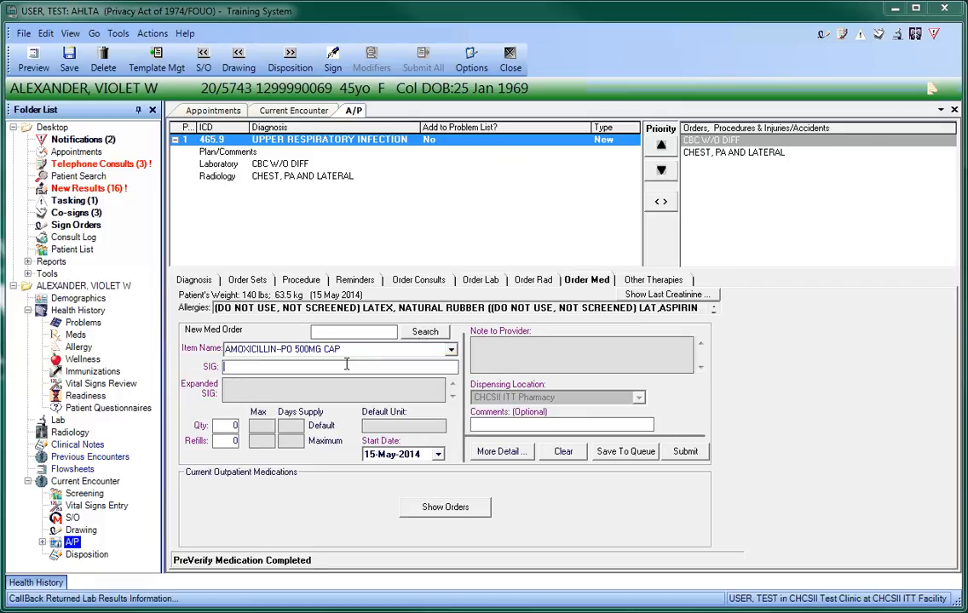
text(TAKE 2 TAB BID)
click(225, 426)
text(20)
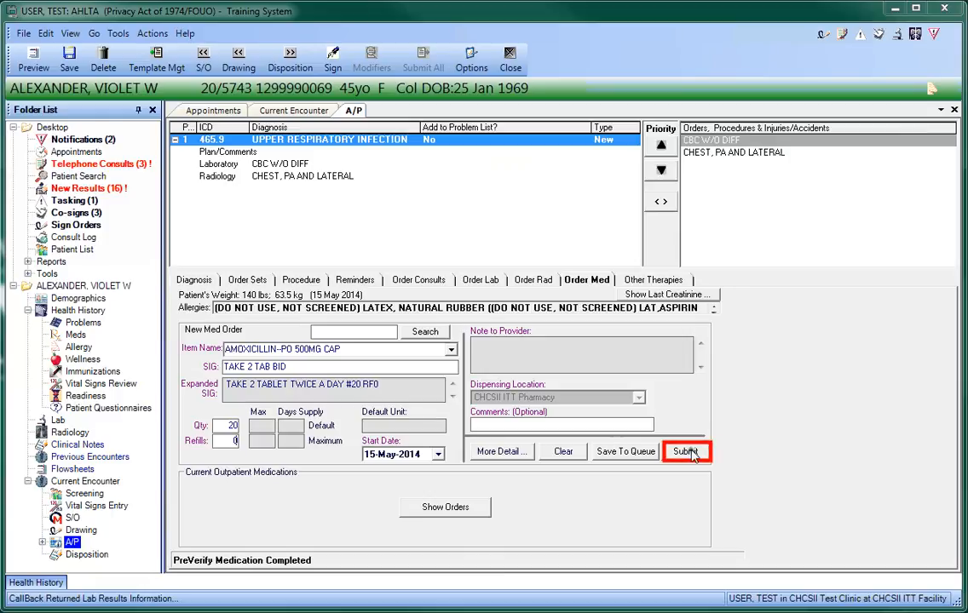
click(685, 449)
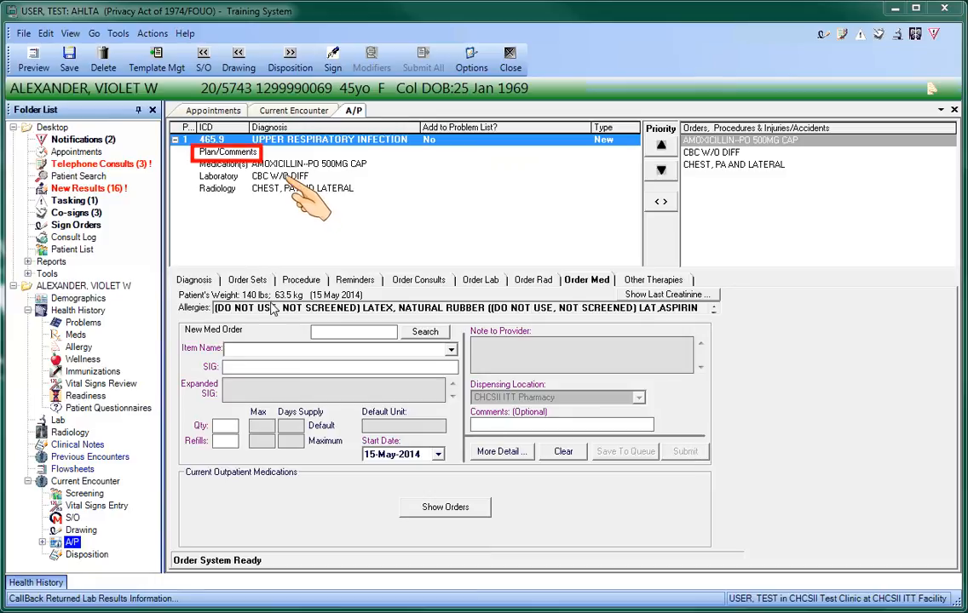
Save the plan comment 'chest x-ray confirms URI' under the URI diagnosis
click(228, 152)
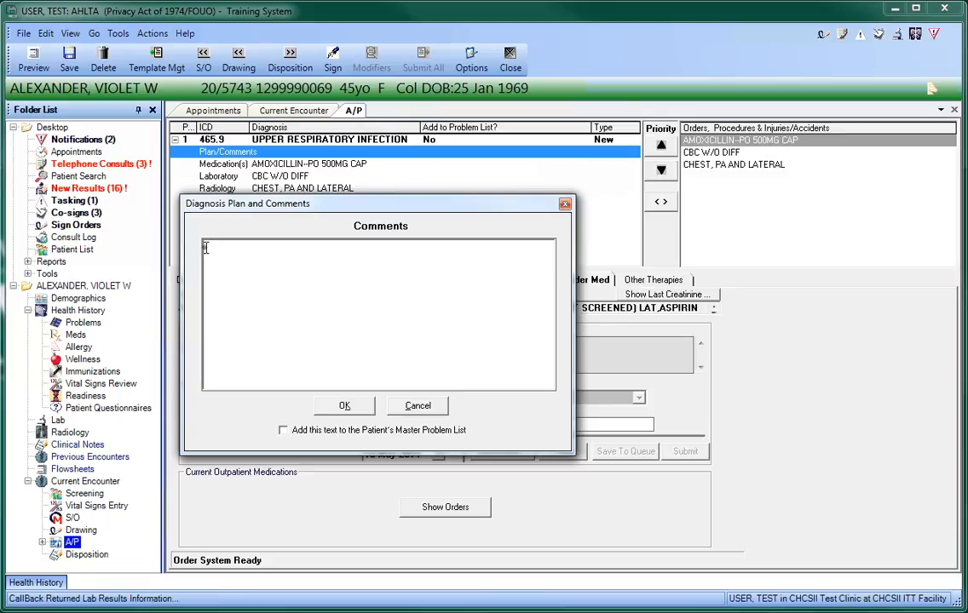
text(chest x-ray confirms URI)
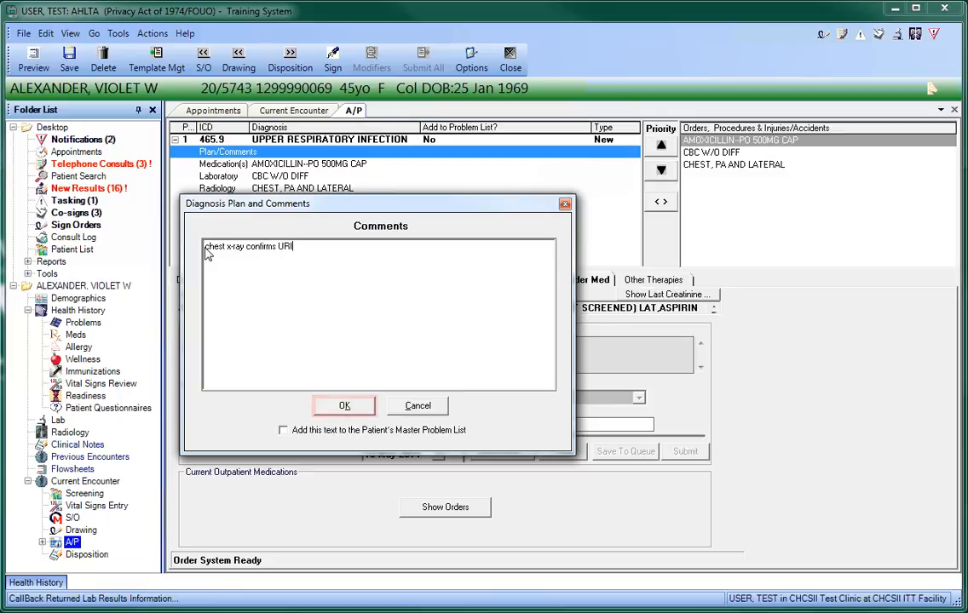
click(344, 405)
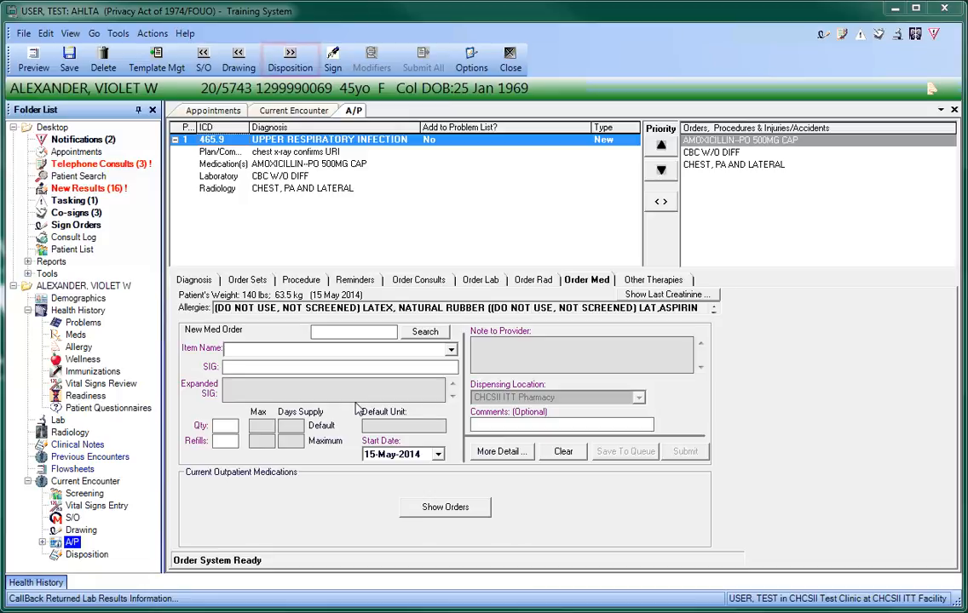
mouse_move(290, 58)
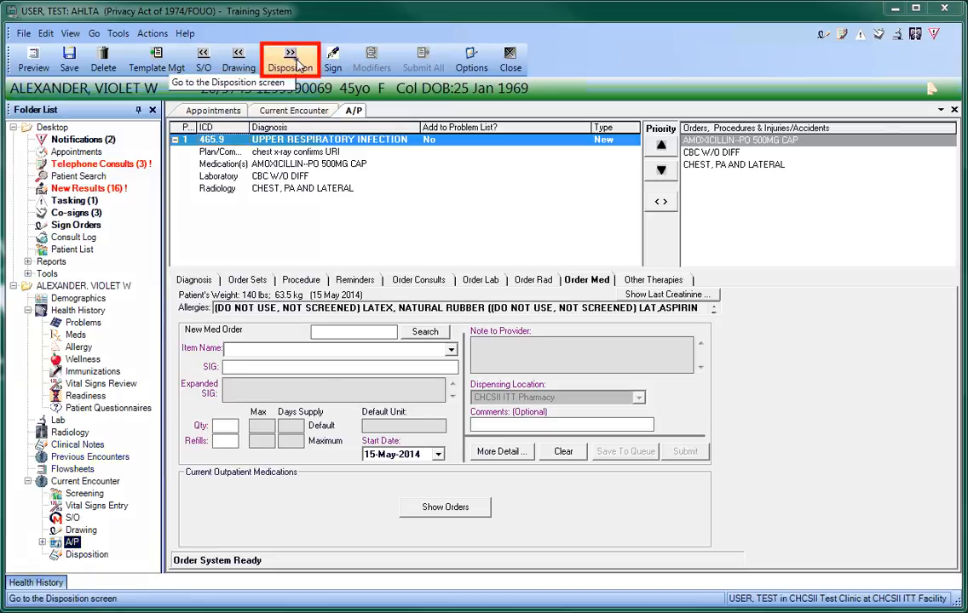
Set Disposition follow-up with the PCM in 1 week via the keypad
click(289, 53)
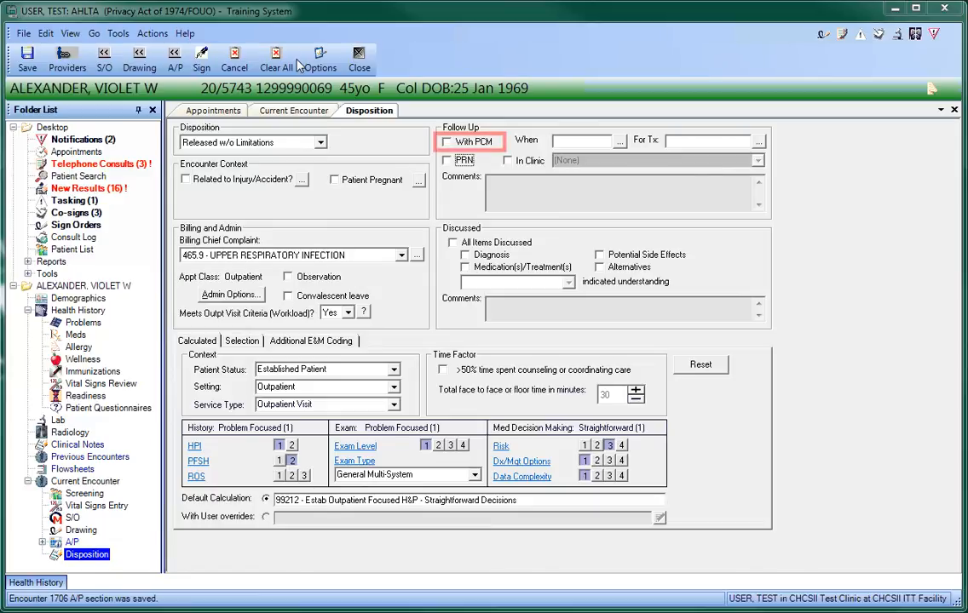
click(446, 141)
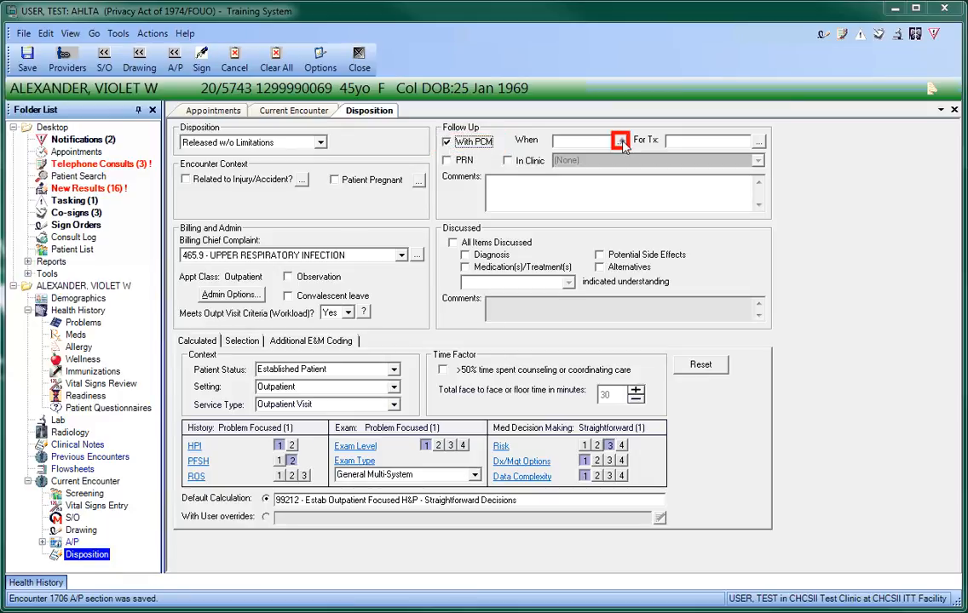
click(620, 140)
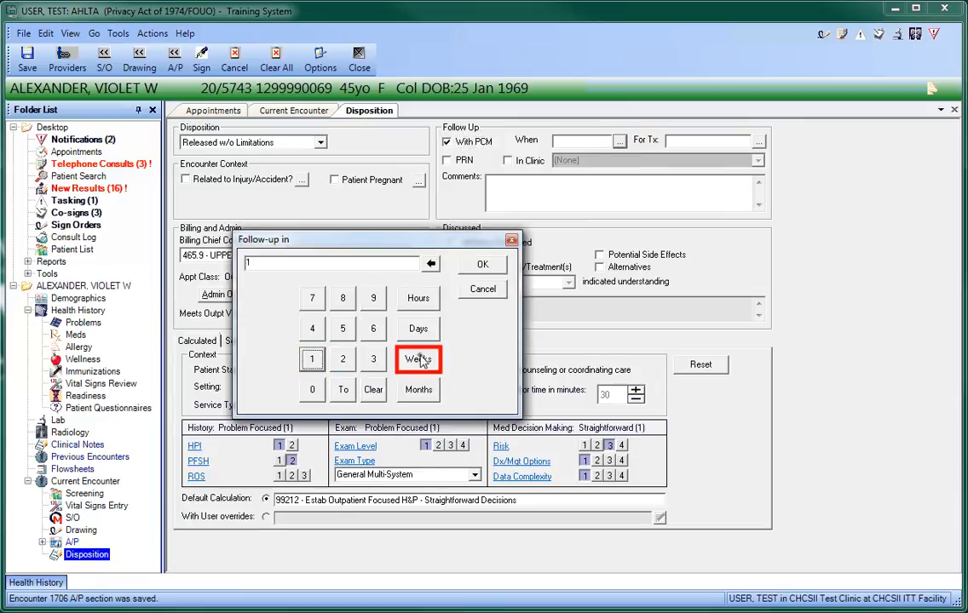
click(418, 358)
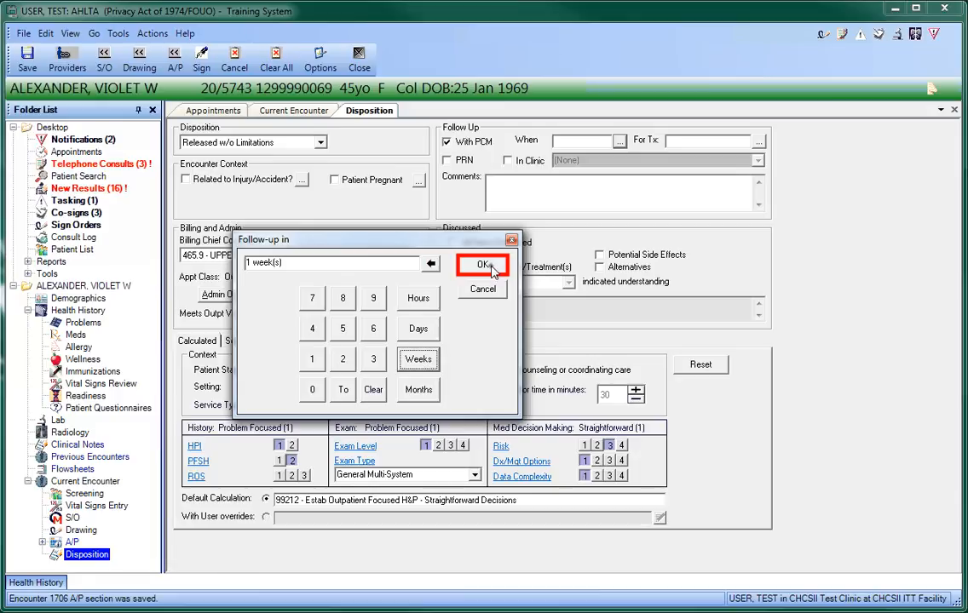
click(482, 264)
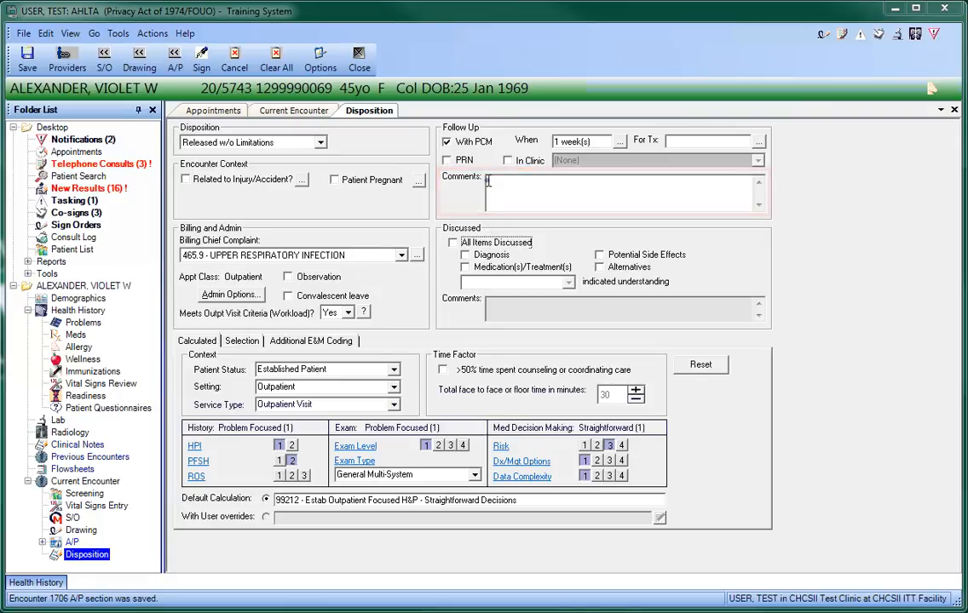
Add comment 'go to ER if symptoms worsen.' and mark All Items Discussed
text(go to ER if symptoms worsen.)
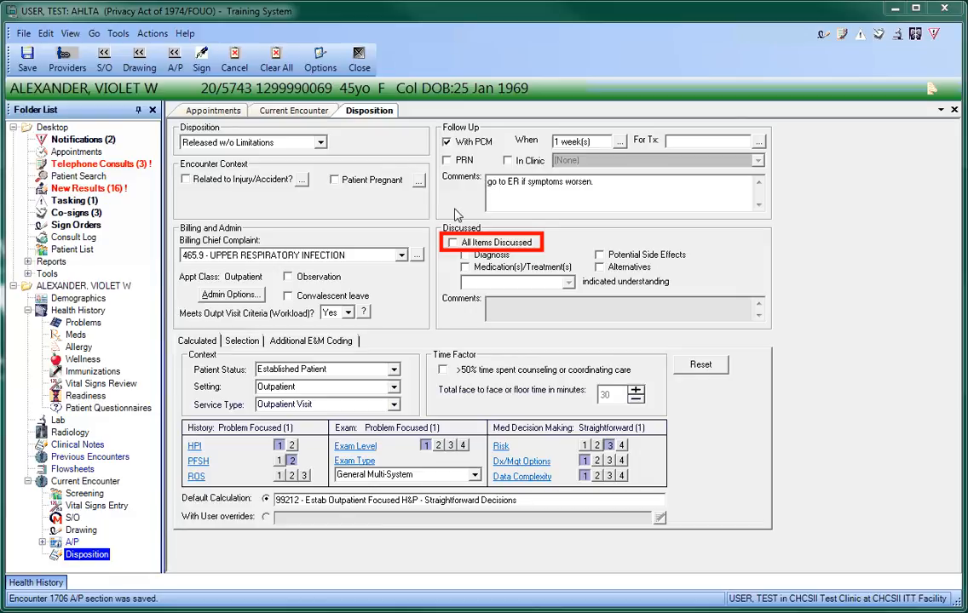
click(452, 242)
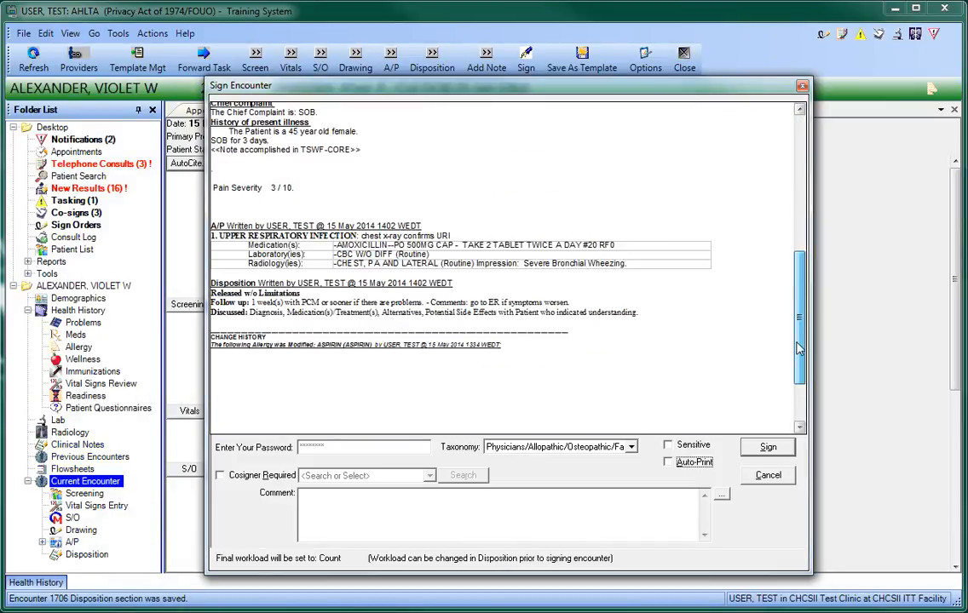
Review the Sign Encounter note and sign the shortness-of-breath encounter as complete
scroll(down, 3)
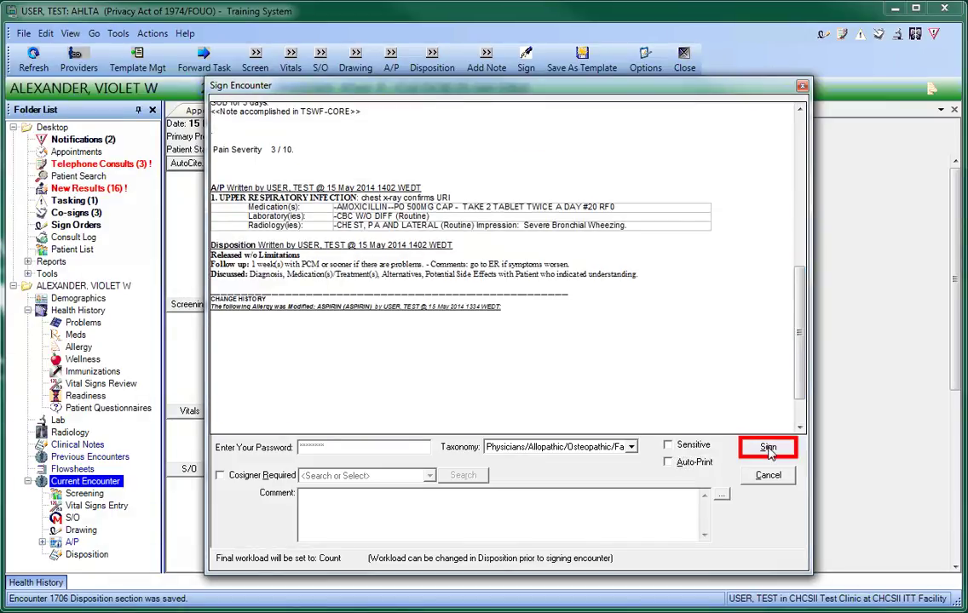
click(769, 446)
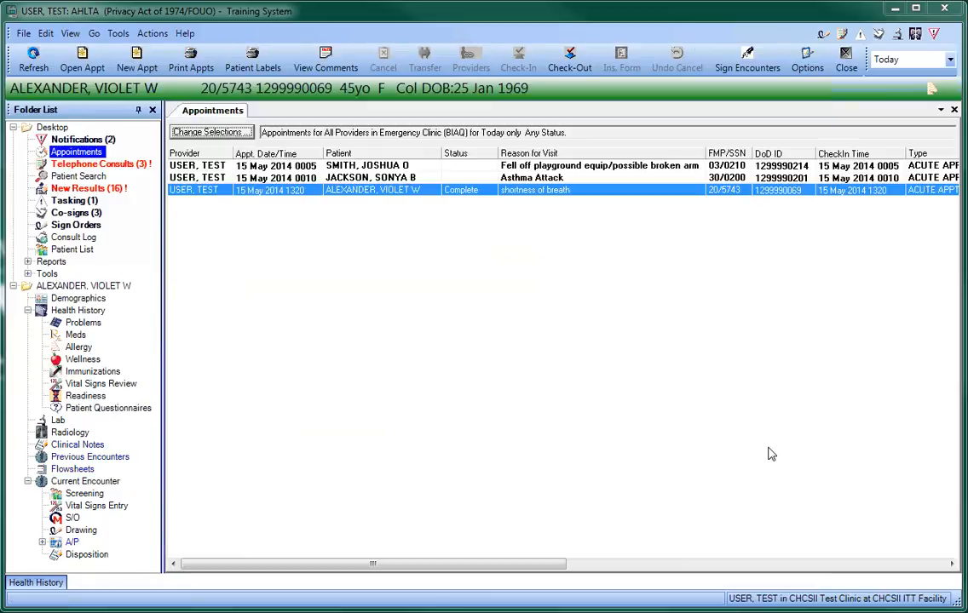